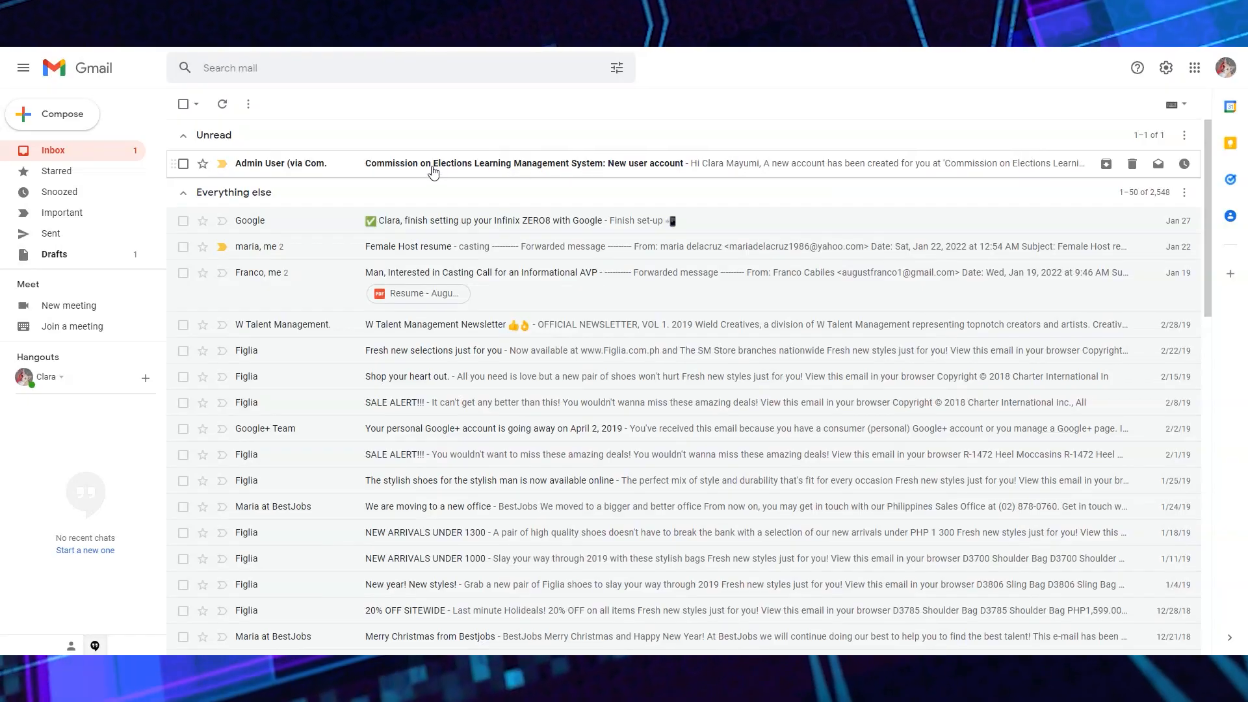
Step: Read the LMS new user account email, pick out the temporary password and go to the login page
{"action": "left_click", "coordinate": [518, 164]}
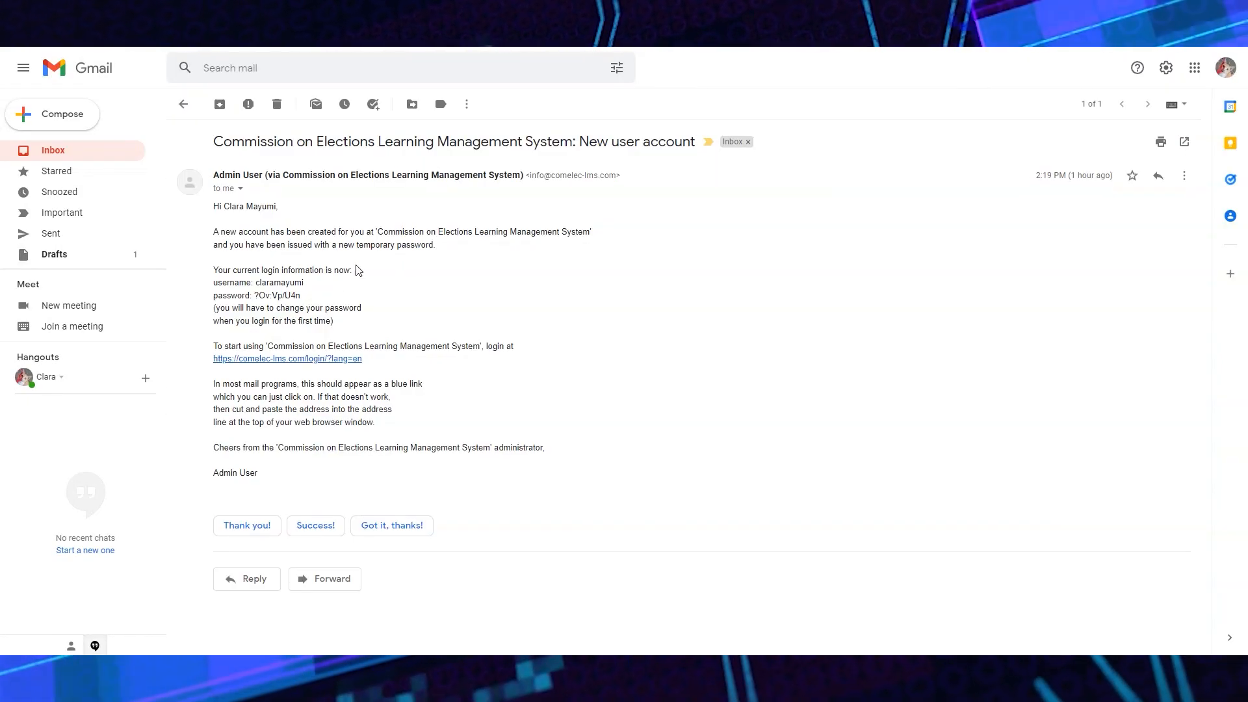
{"action": "double_click", "coordinate": [277, 295]}
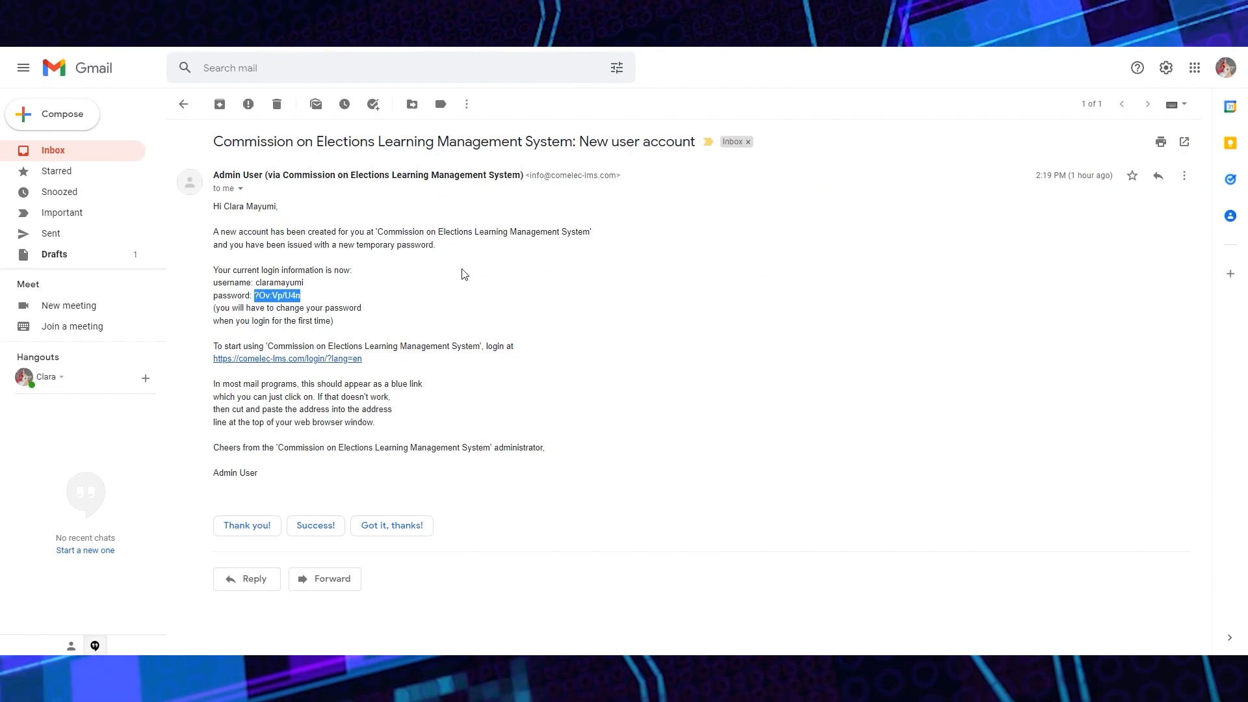
{"action": "left_click", "coordinate": [286, 359]}
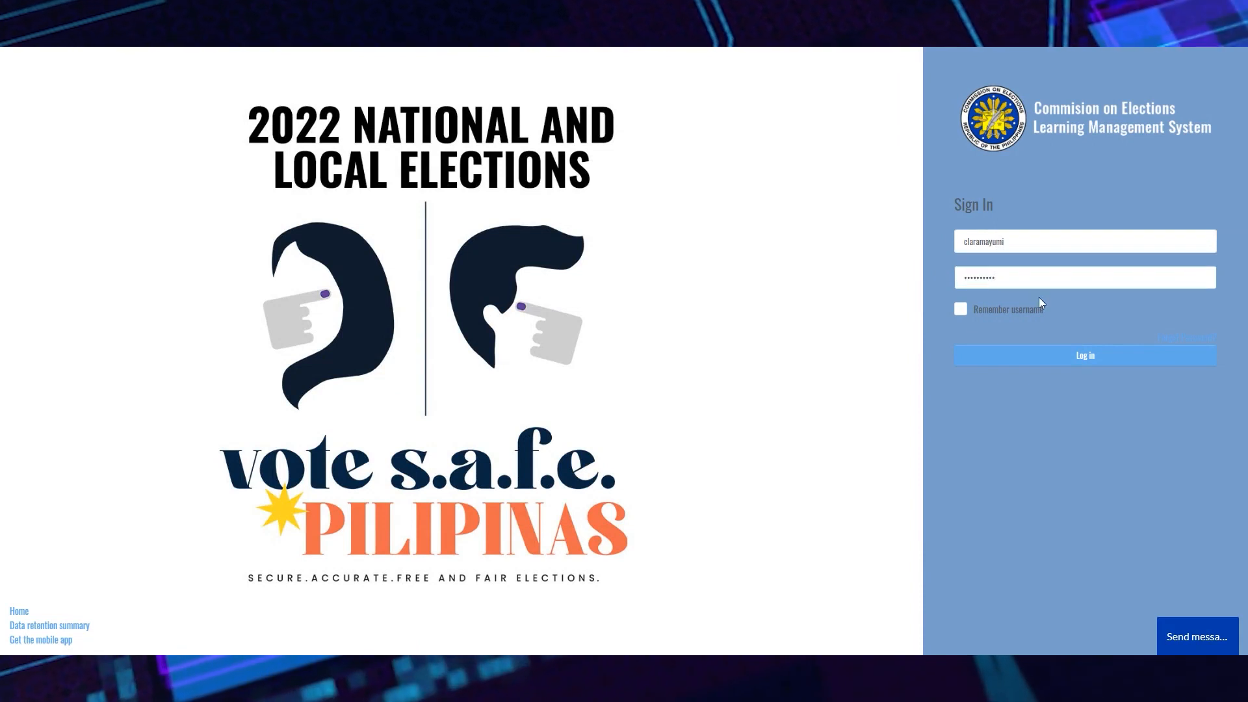
Step: Sign in and save a new password replacing the temporary one
{"action": "left_click", "coordinate": [1085, 355]}
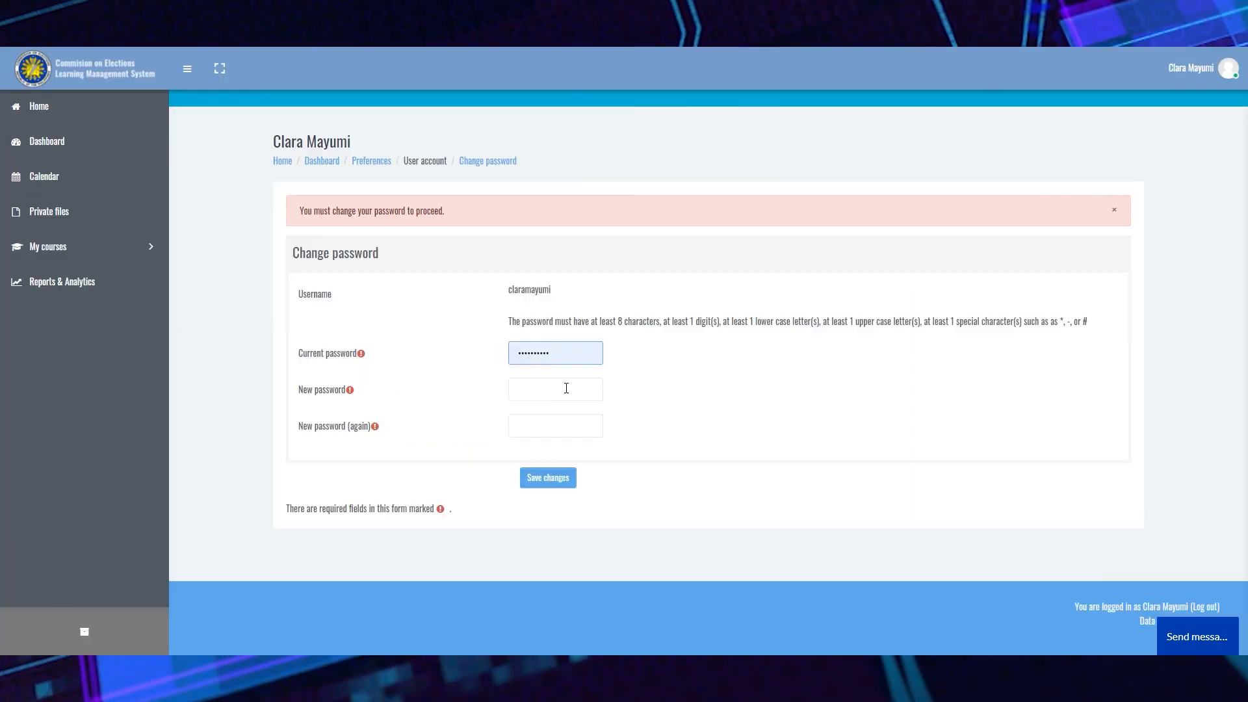
{"action": "type", "text": "password"}
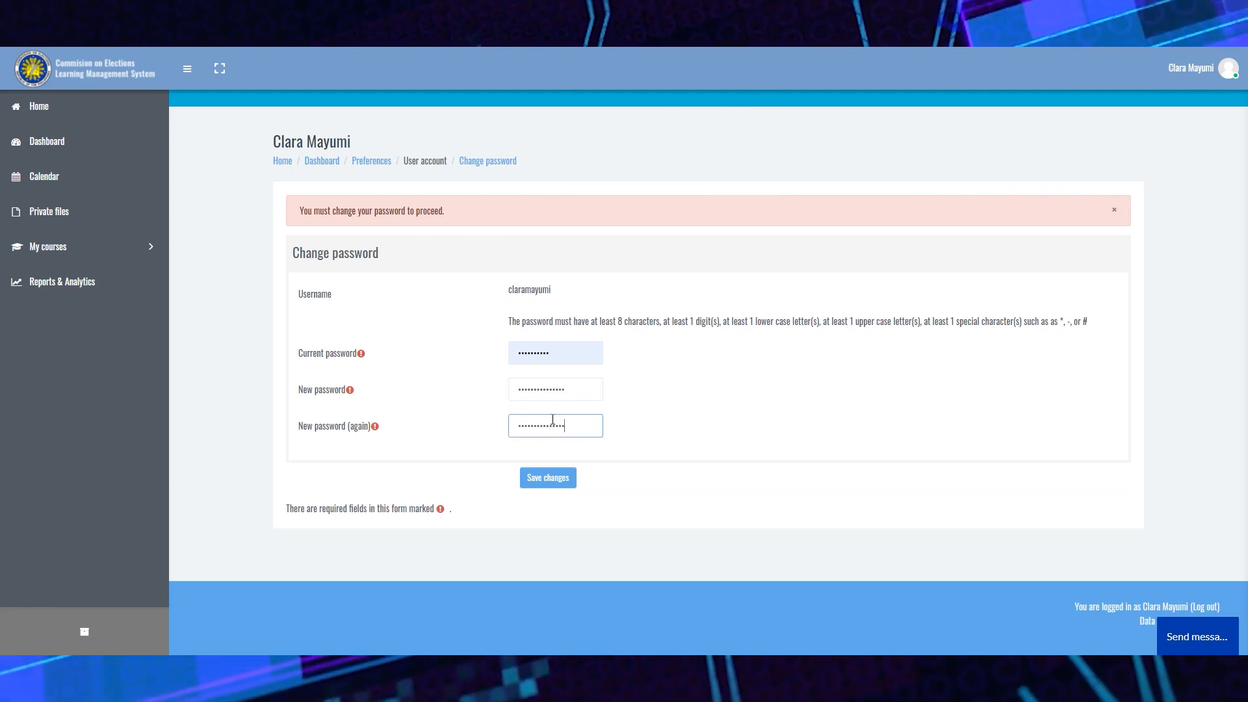
{"action": "left_click", "coordinate": [548, 477]}
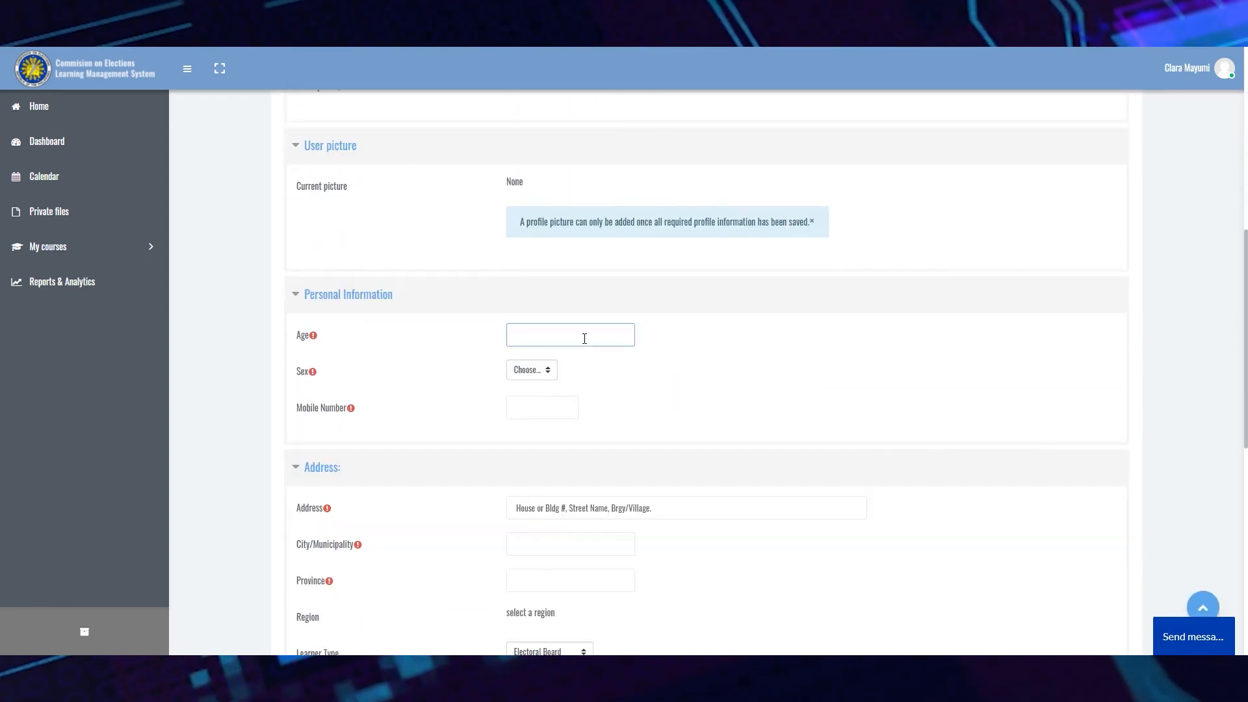
Step: Declare Fully Vaccinated status, set the 2019 NLE assignment to Electoral Board and the EB service count
{"action": "left_click", "coordinate": [549, 427]}
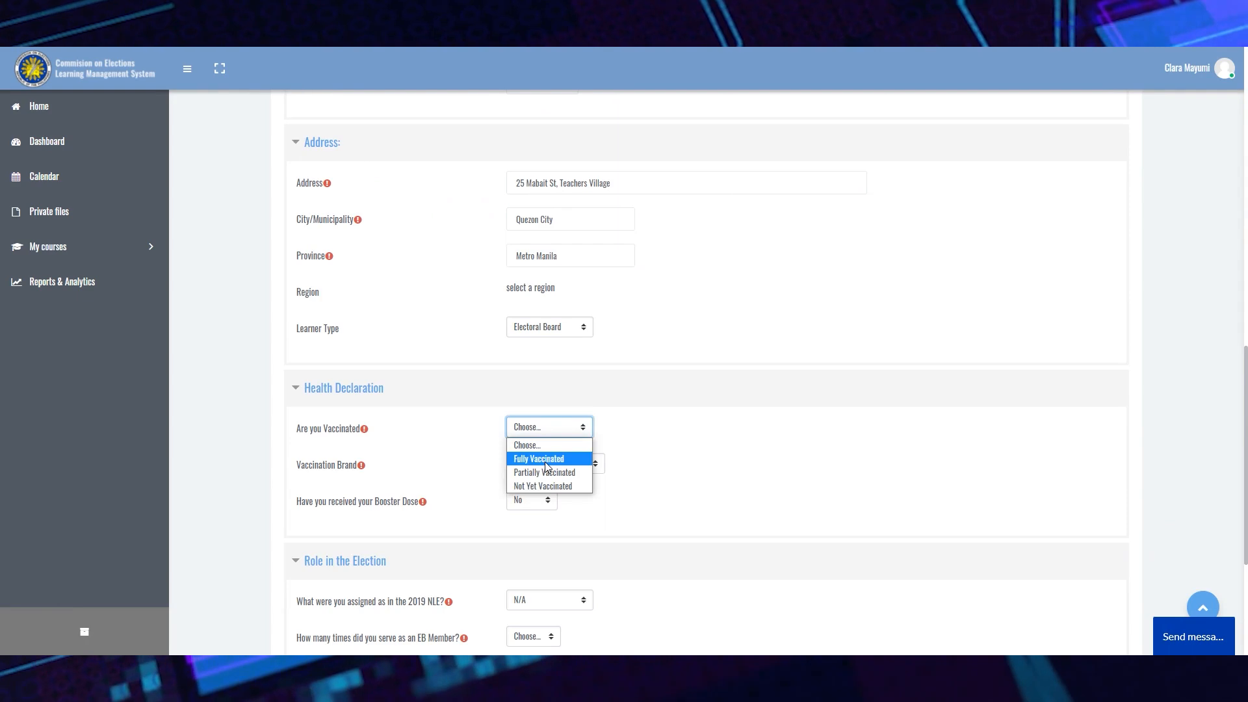
{"action": "left_click", "coordinate": [538, 459]}
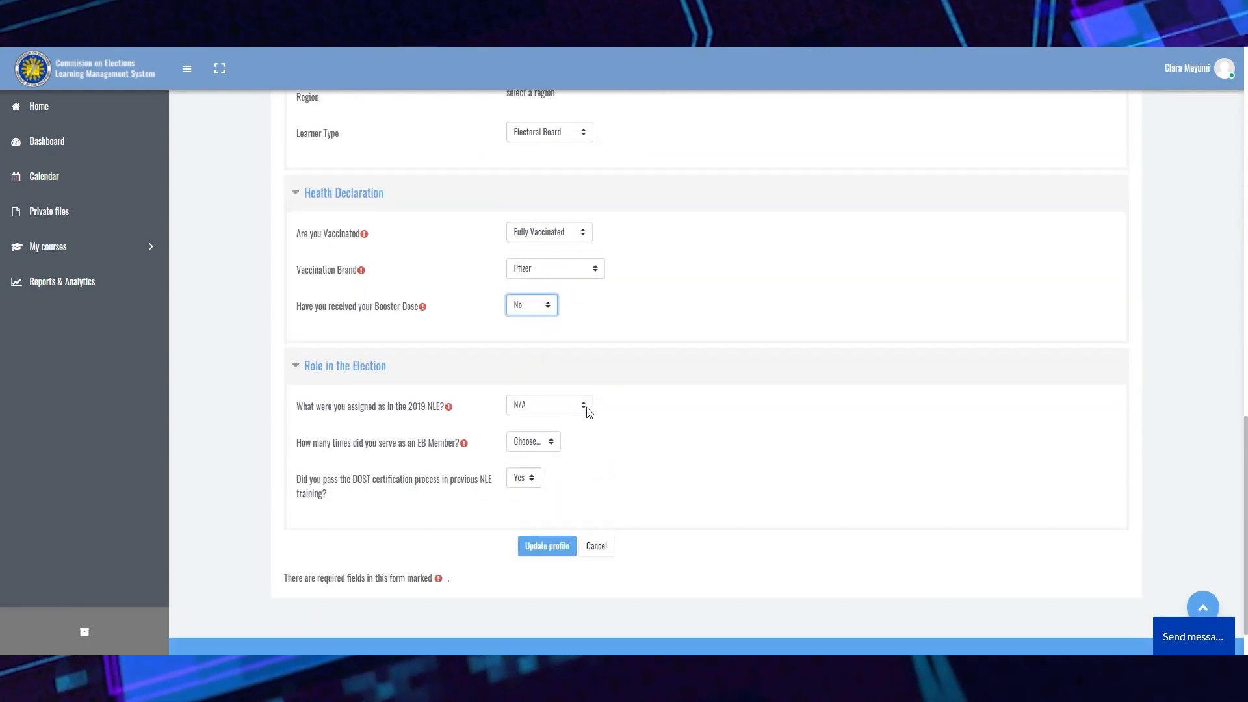
{"action": "left_click", "coordinate": [532, 441]}
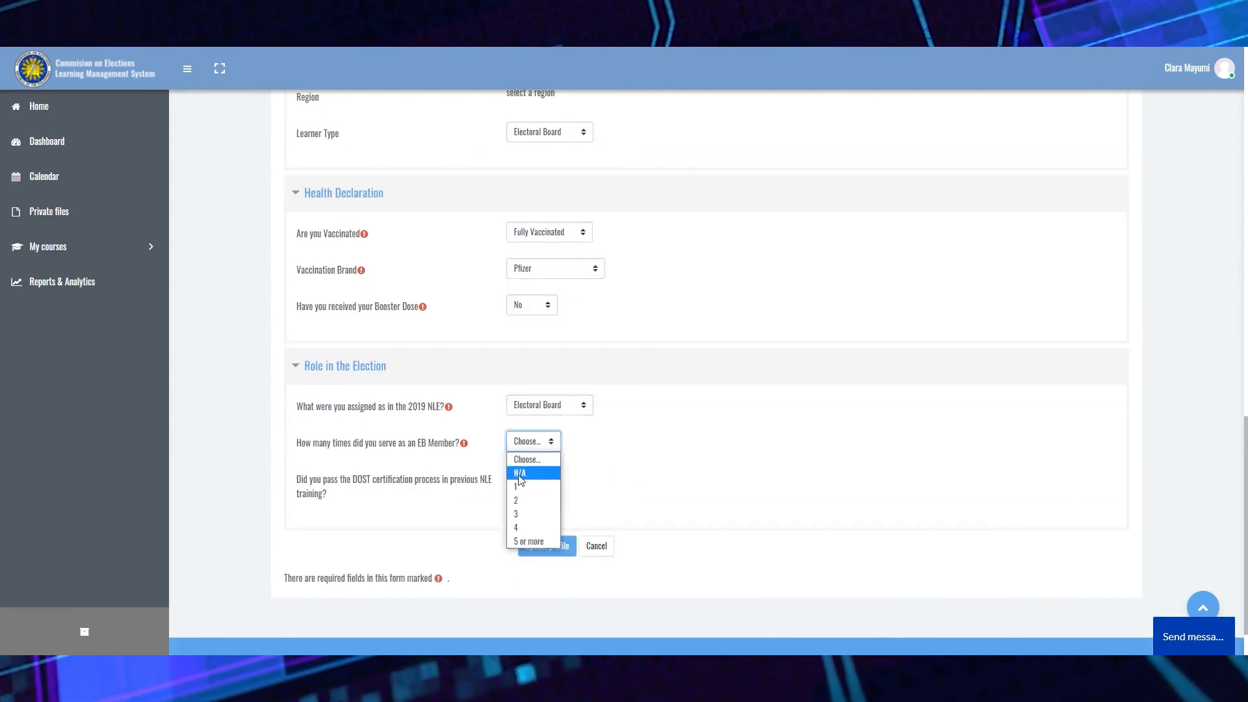
{"action": "left_click", "coordinate": [47, 140]}
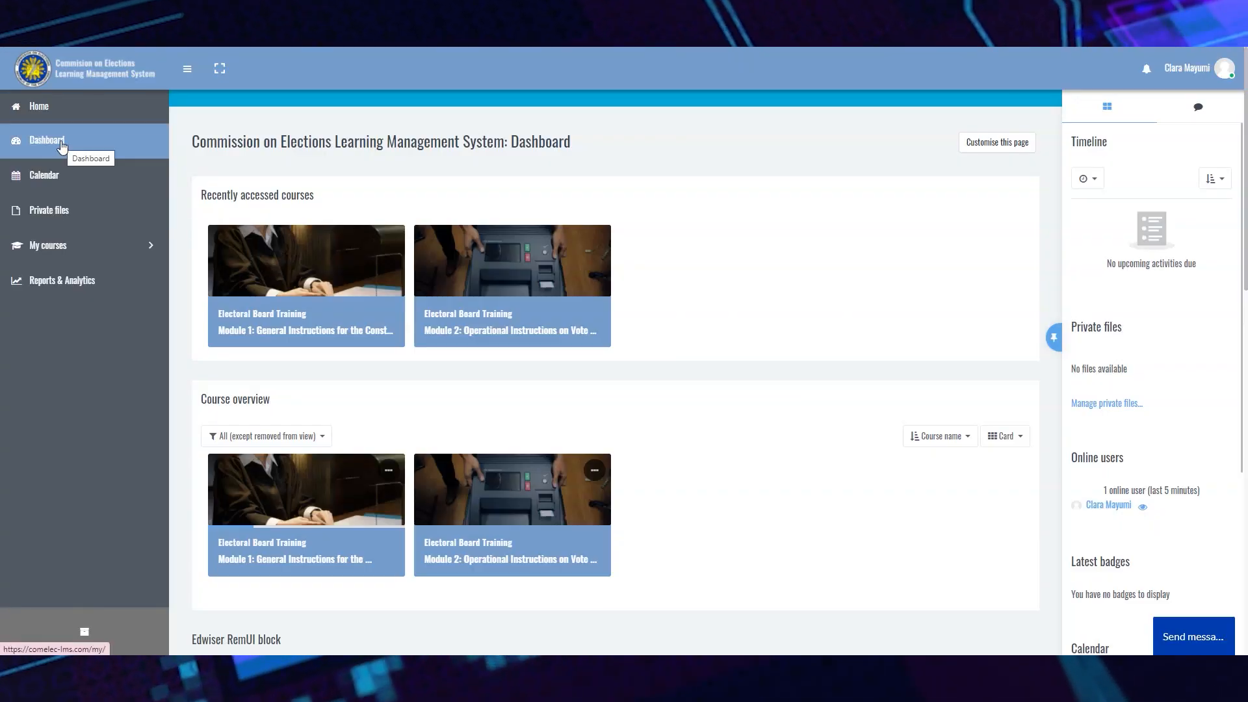
Step: Enter the Module 1 course and advance past the Watchers word search to the Topic 3 voting-hours video
{"action": "left_click", "coordinate": [305, 286]}
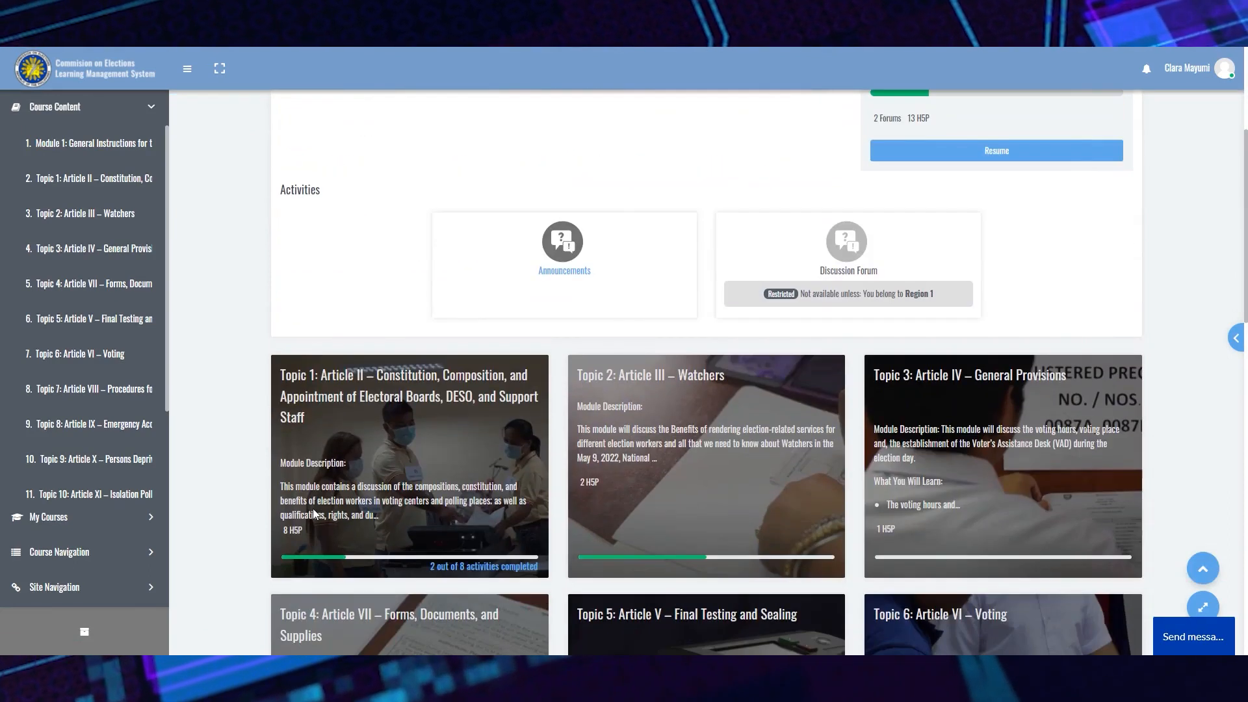
{"action": "mouse_move", "coordinate": [787, 571]}
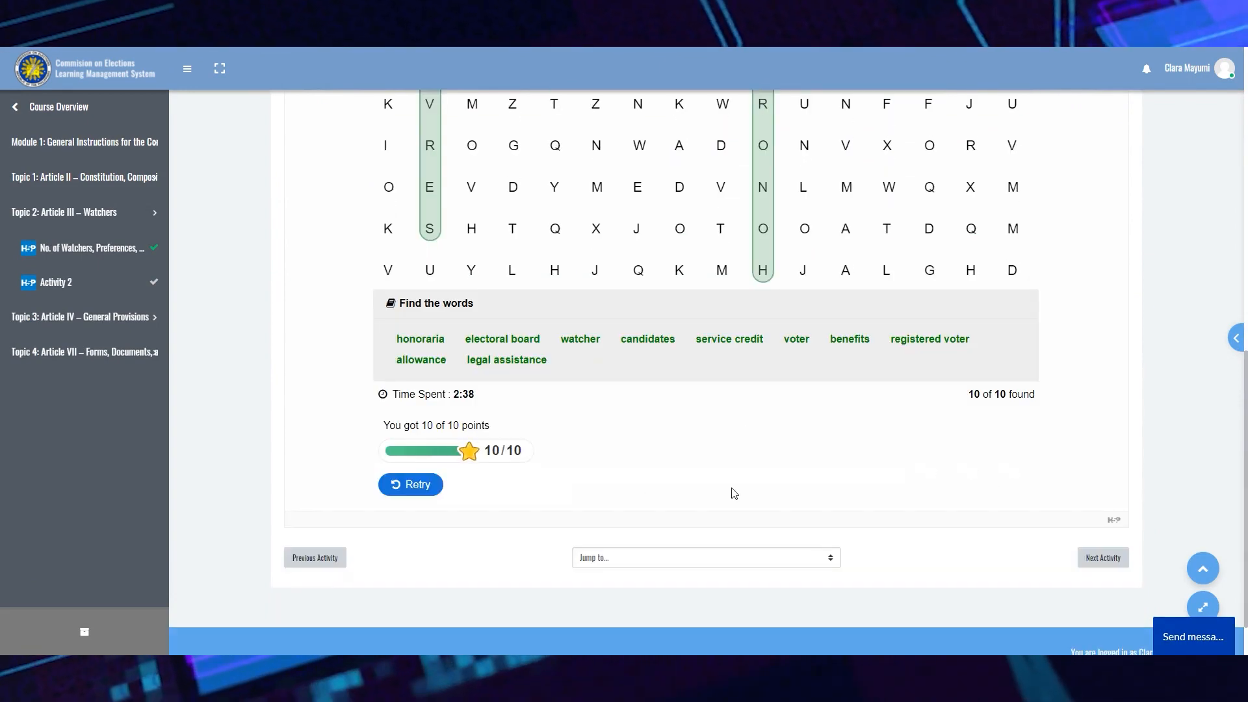
{"action": "left_click", "coordinate": [1103, 558]}
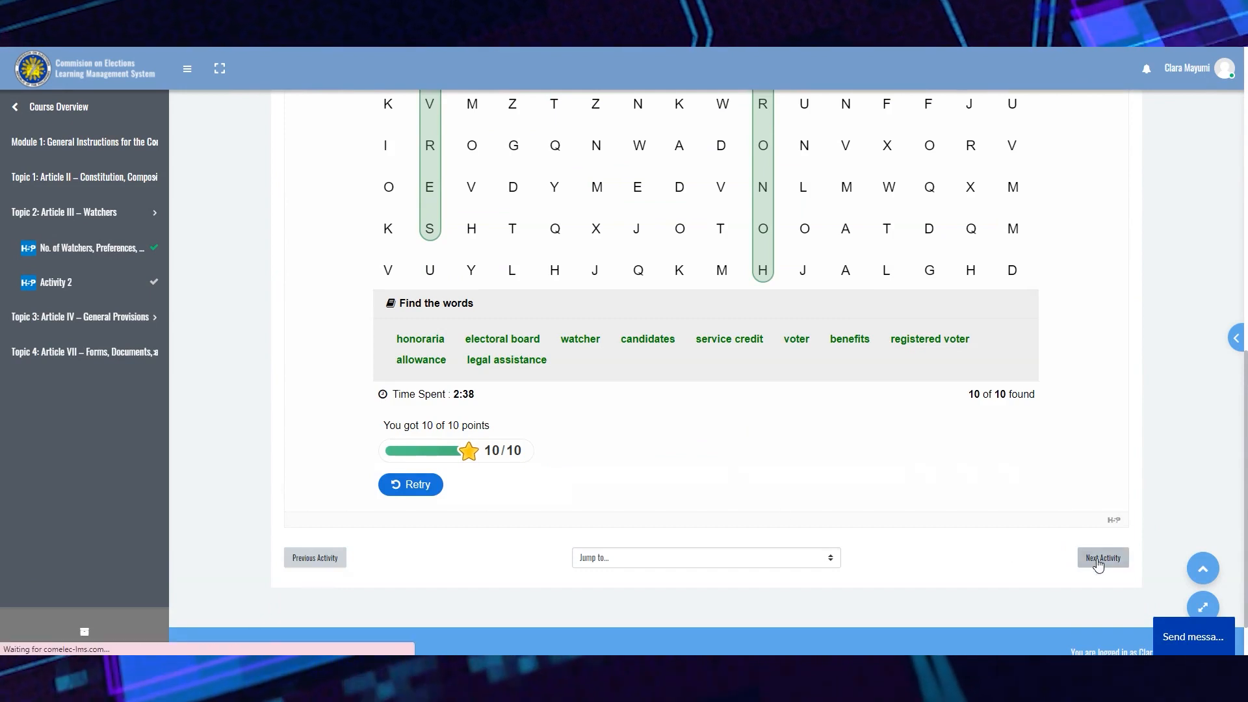
{"action": "left_click", "coordinate": [1102, 558]}
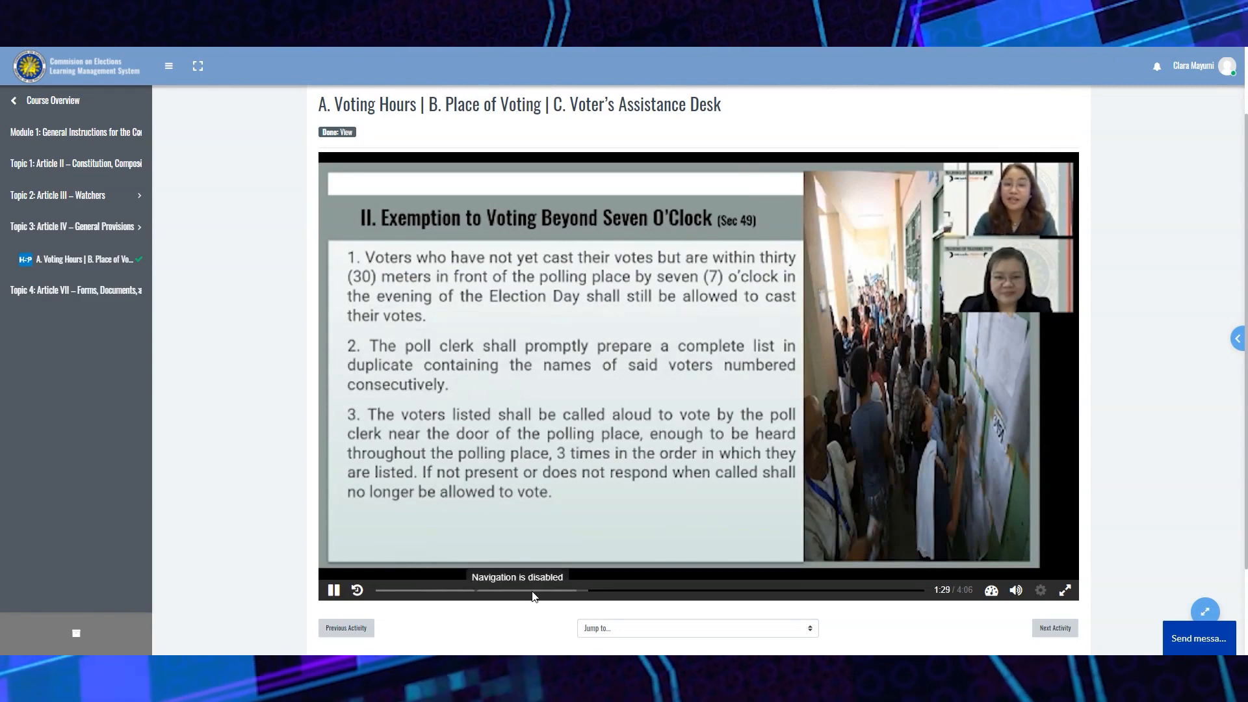
{"action": "mouse_move", "coordinate": [1205, 611]}
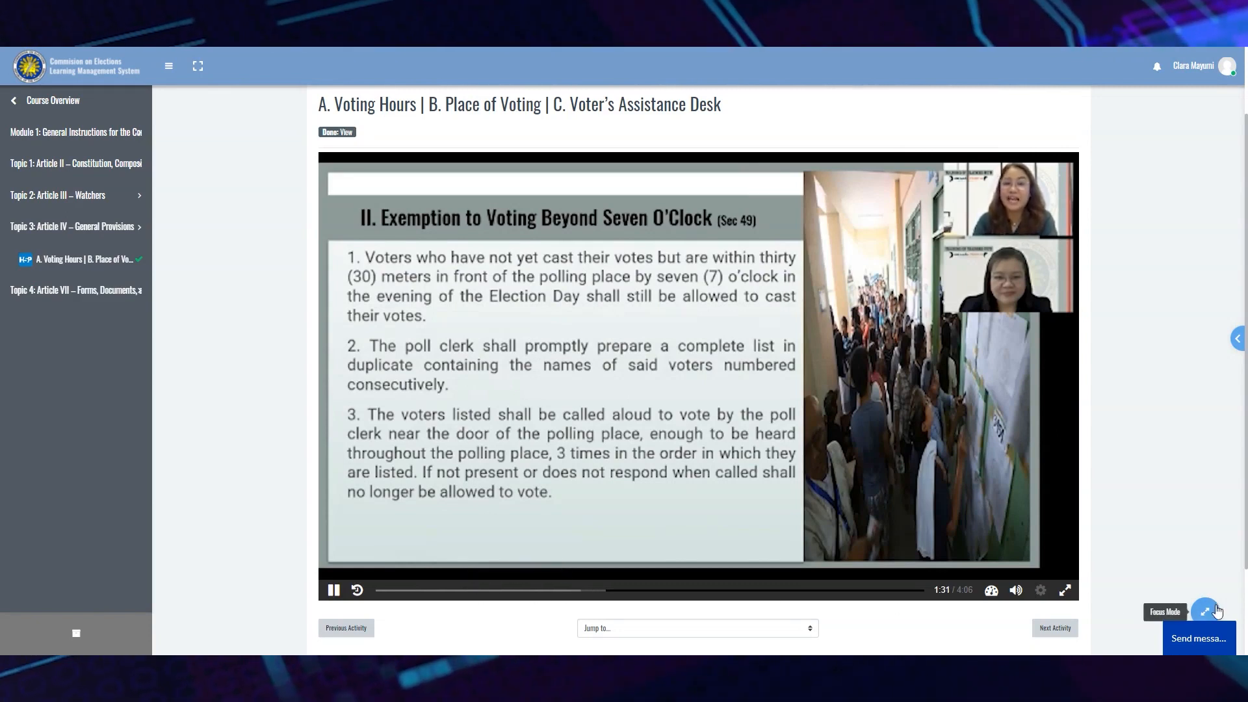
Step: Watch the Voting Hours video in Focus Mode, check the activity outline, then leave Focus Mode
{"action": "left_click", "coordinate": [1204, 611]}
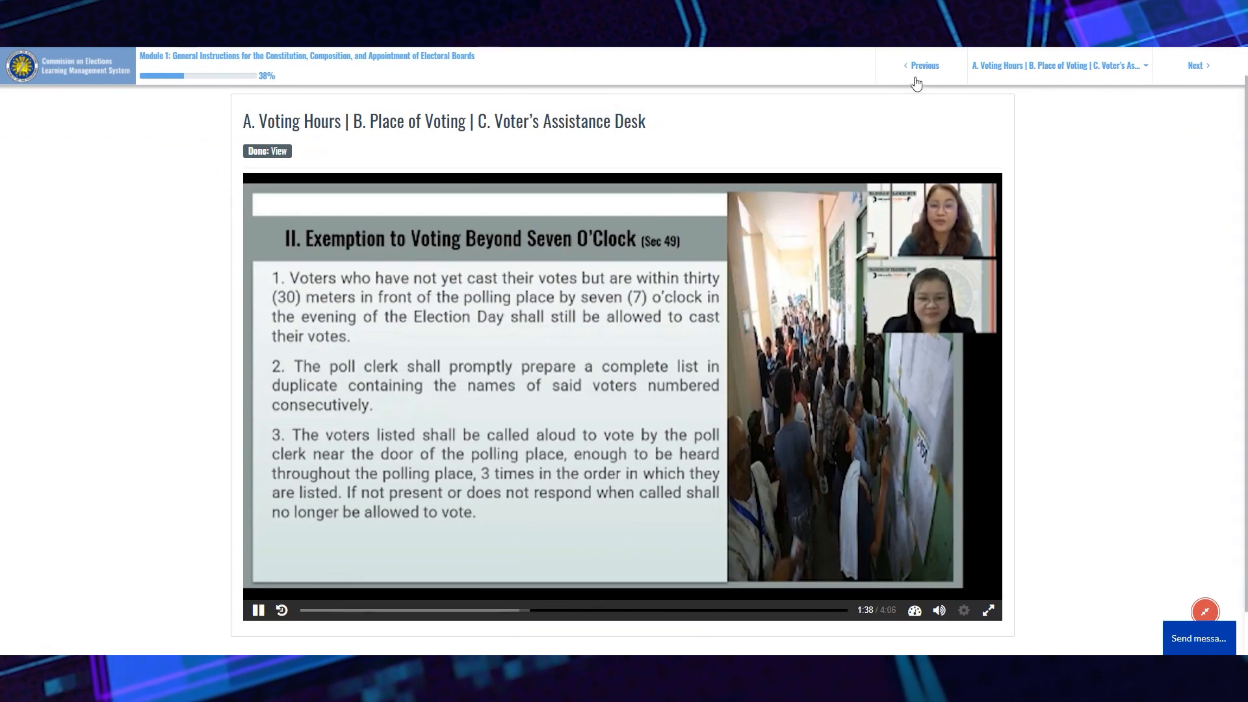
{"action": "left_click", "coordinate": [1059, 65]}
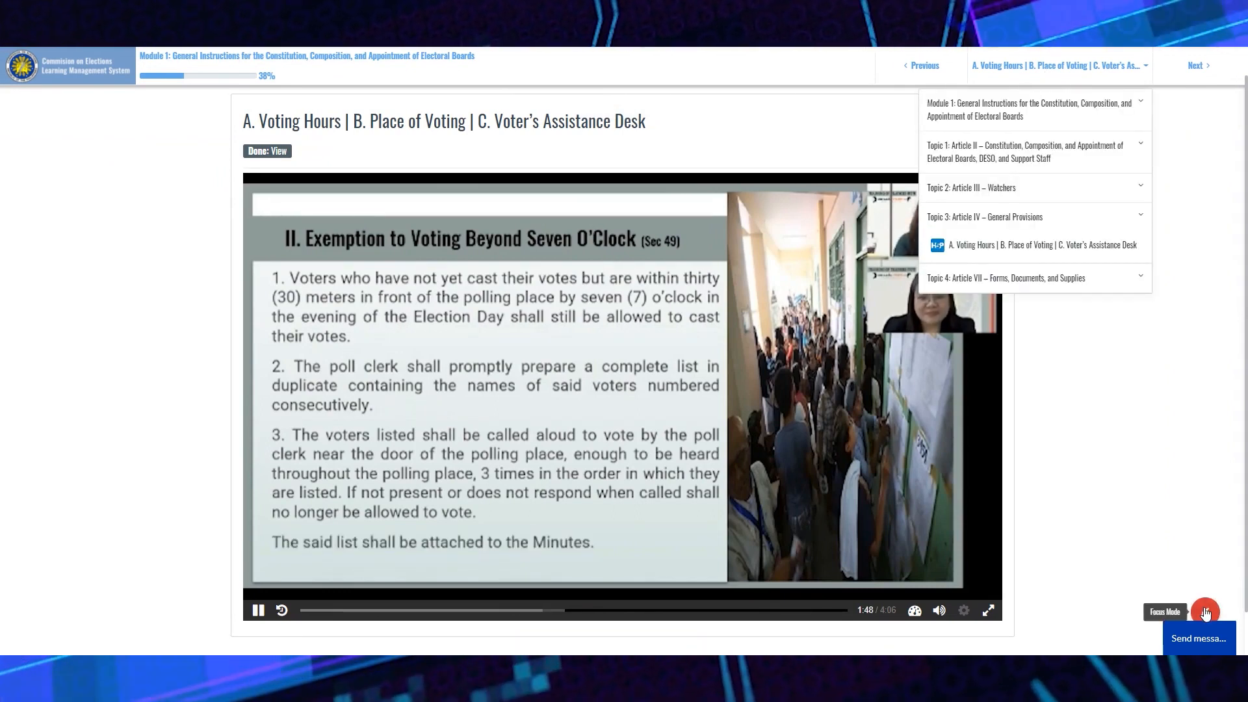
{"action": "left_click", "coordinate": [1206, 612]}
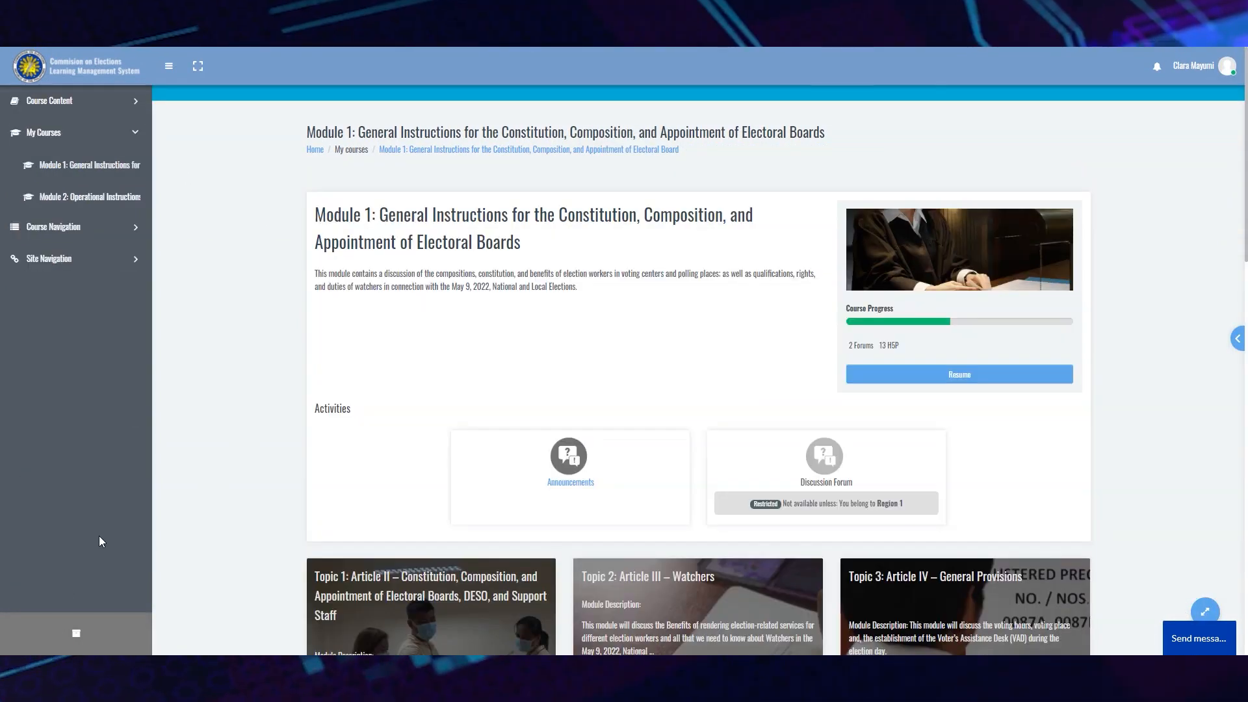
Step: Enter the Module 2 course and start Topic 1: Installation of Components and Peripherals
{"action": "left_click", "coordinate": [90, 197]}
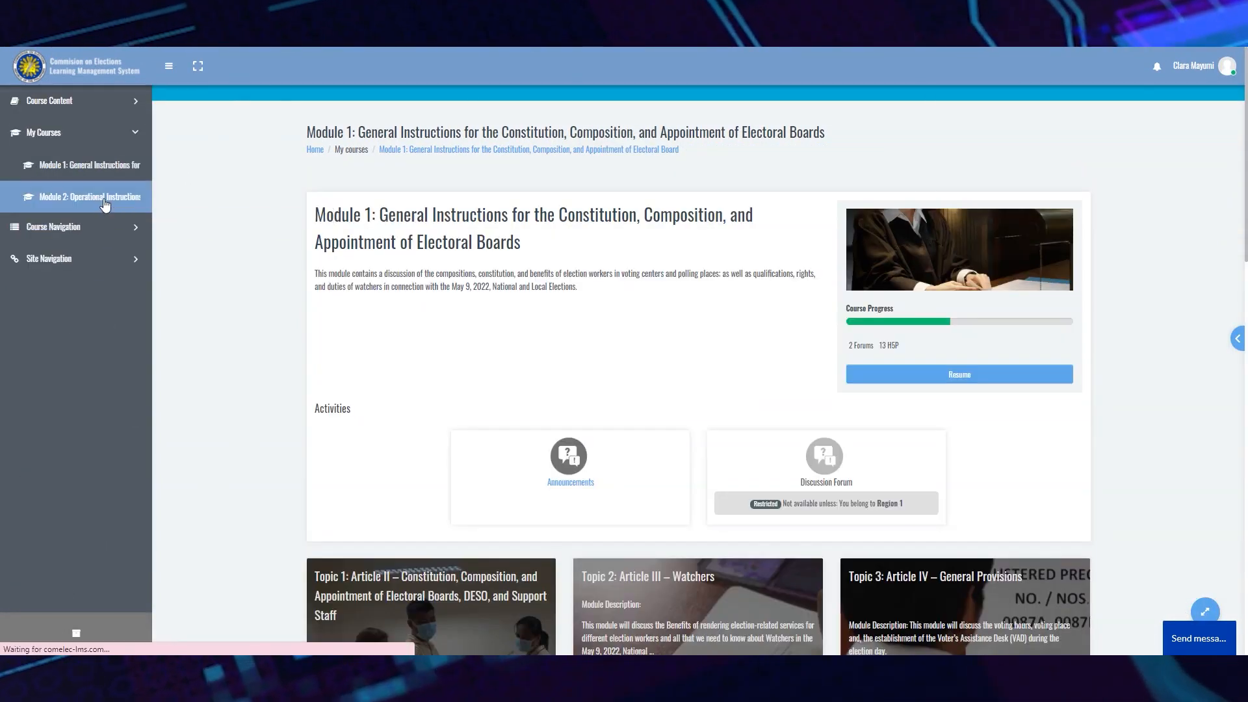
{"action": "left_click", "coordinate": [86, 196]}
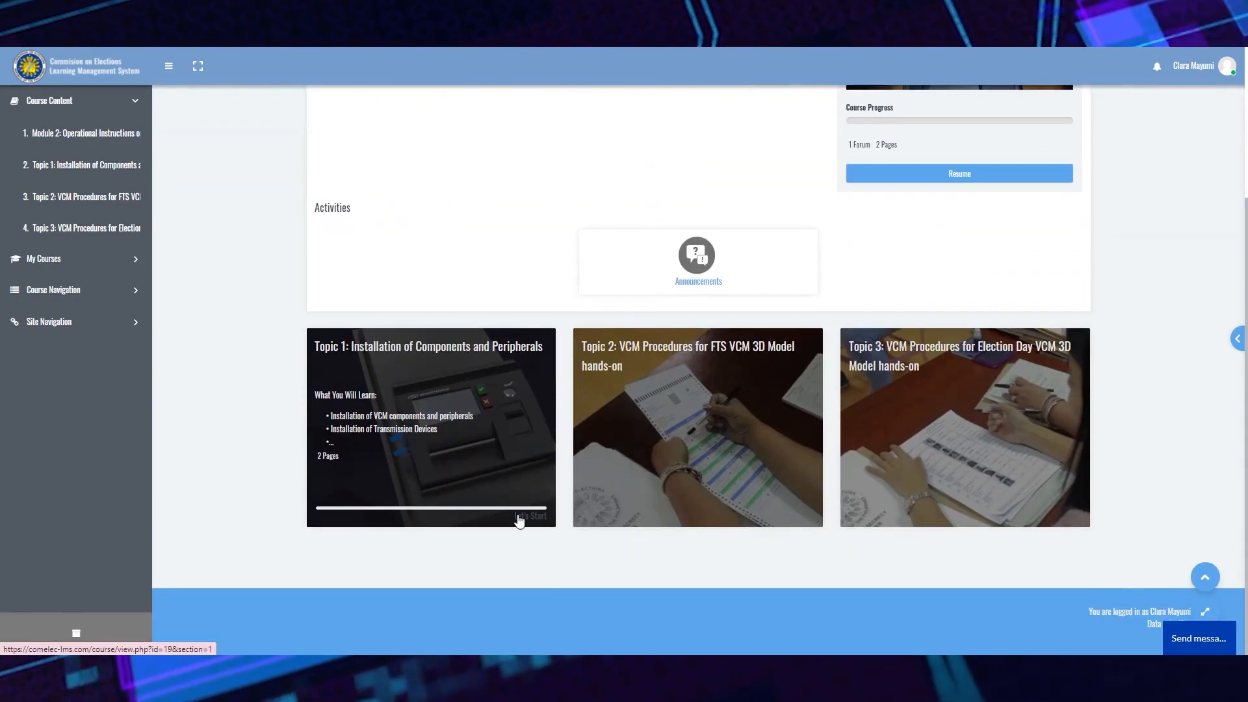
{"action": "left_click", "coordinate": [529, 516]}
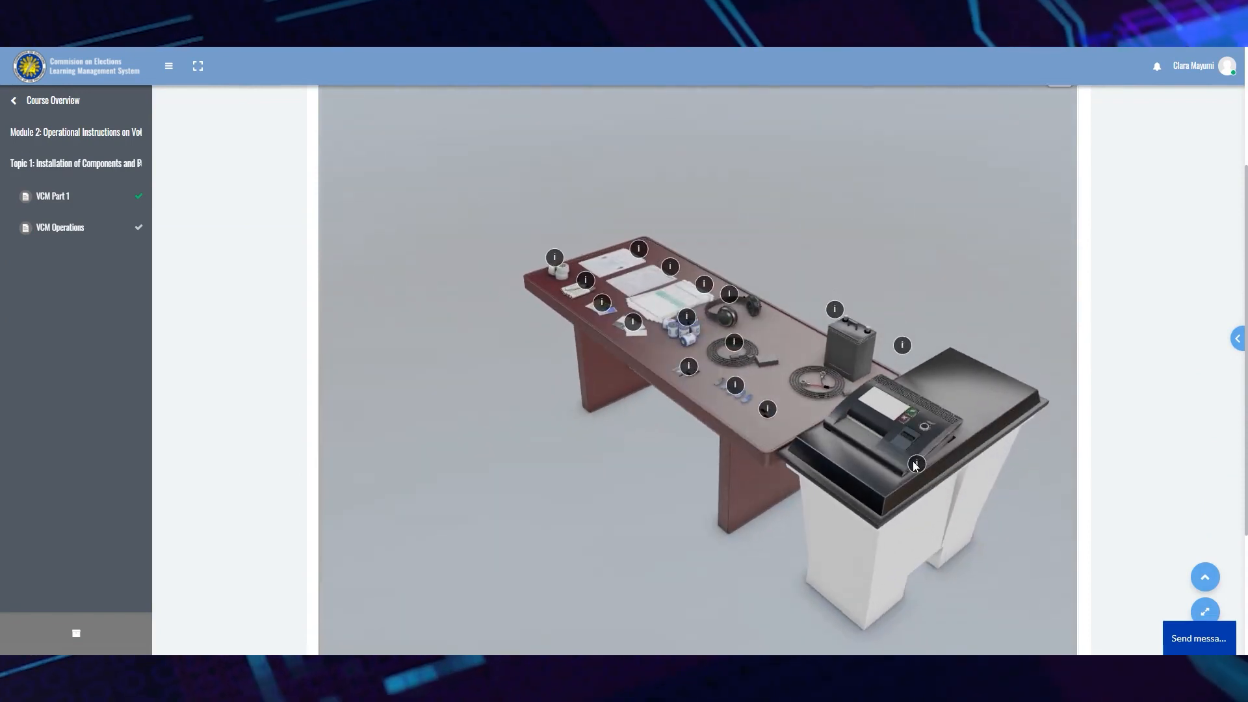
Step: Zoom the 3D VCM model onto the machine to reveal its battery, power and paper hotspots
{"action": "scroll", "scroll_direction": "down", "scroll_amount": 3}
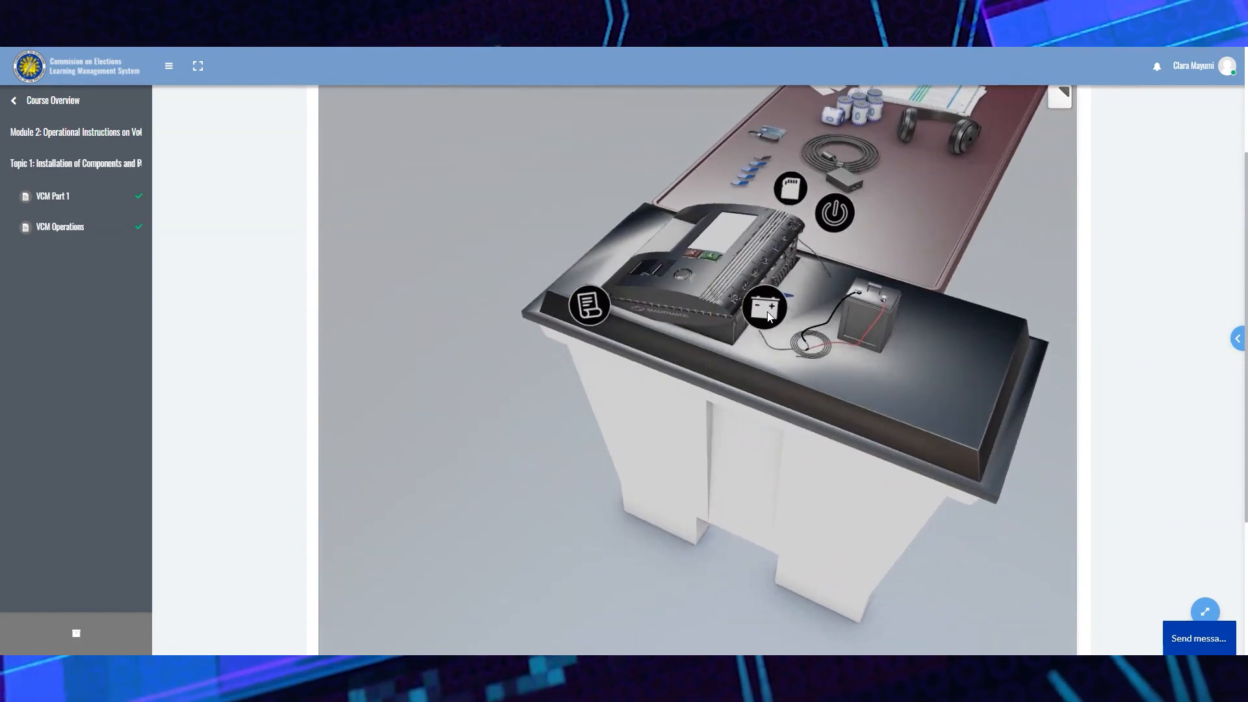
{"action": "mouse_move", "coordinate": [529, 284]}
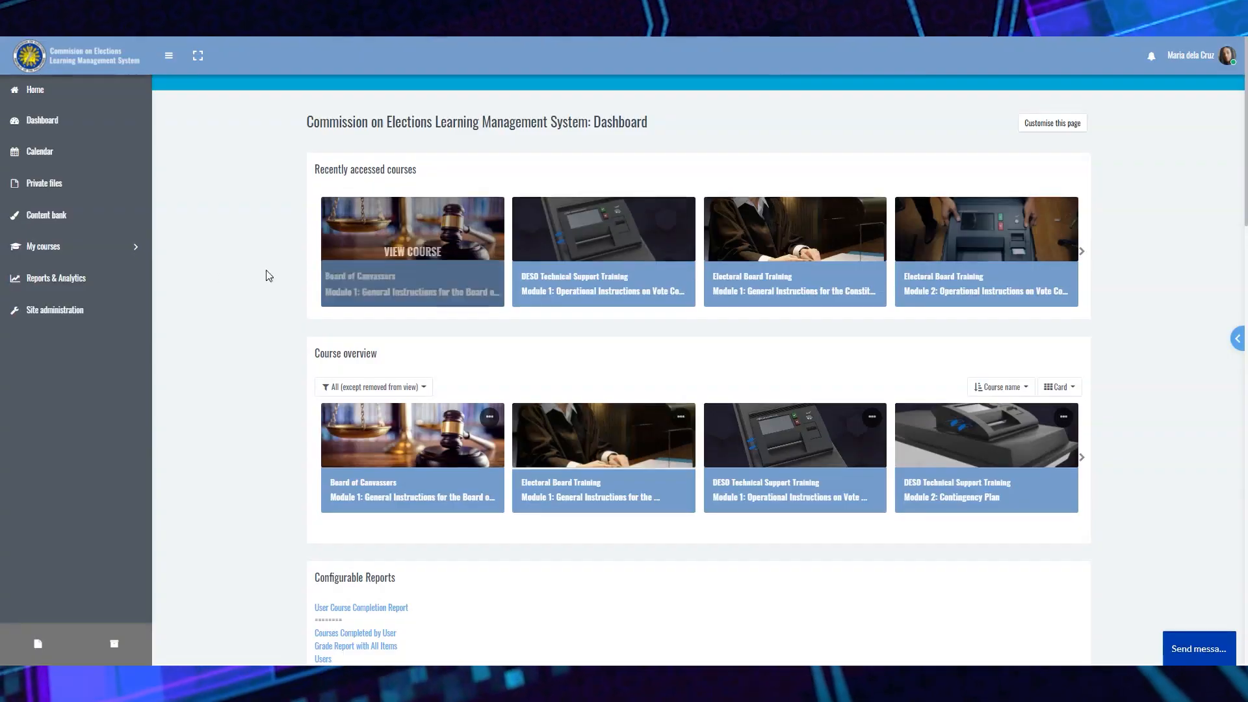
{"action": "left_click", "coordinate": [56, 278]}
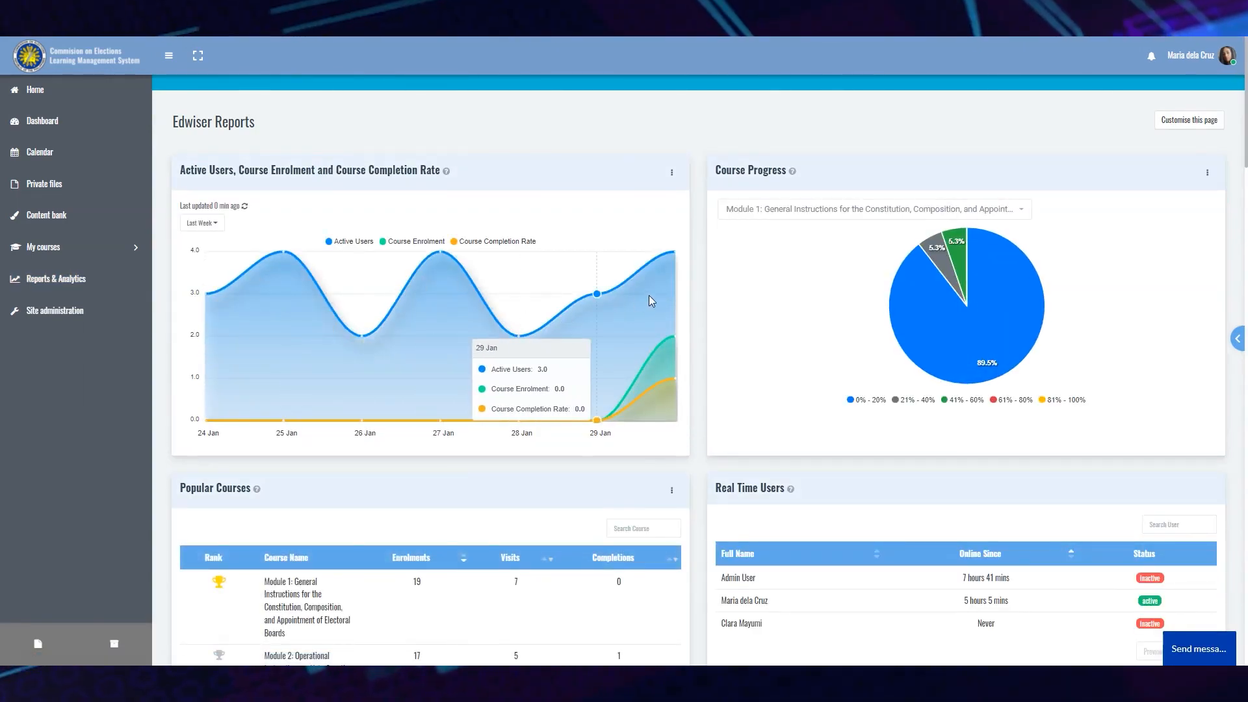
{"action": "mouse_move", "coordinate": [975, 212]}
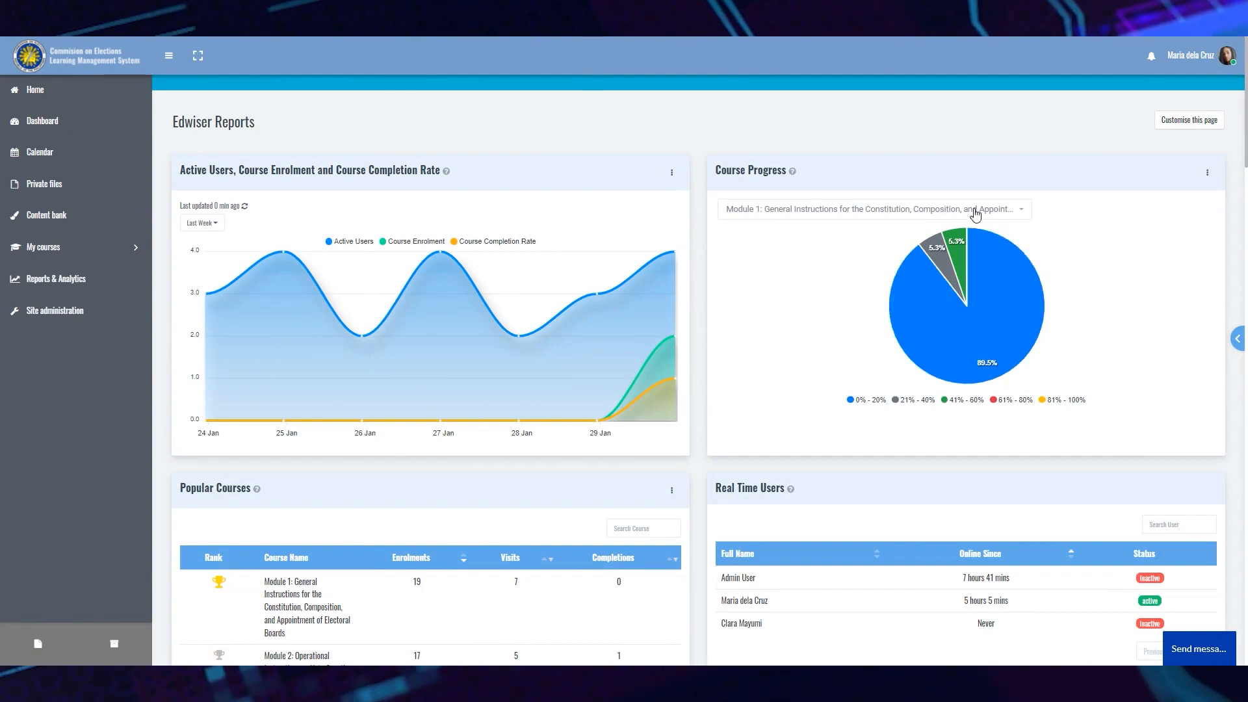
{"action": "left_click", "coordinate": [870, 208]}
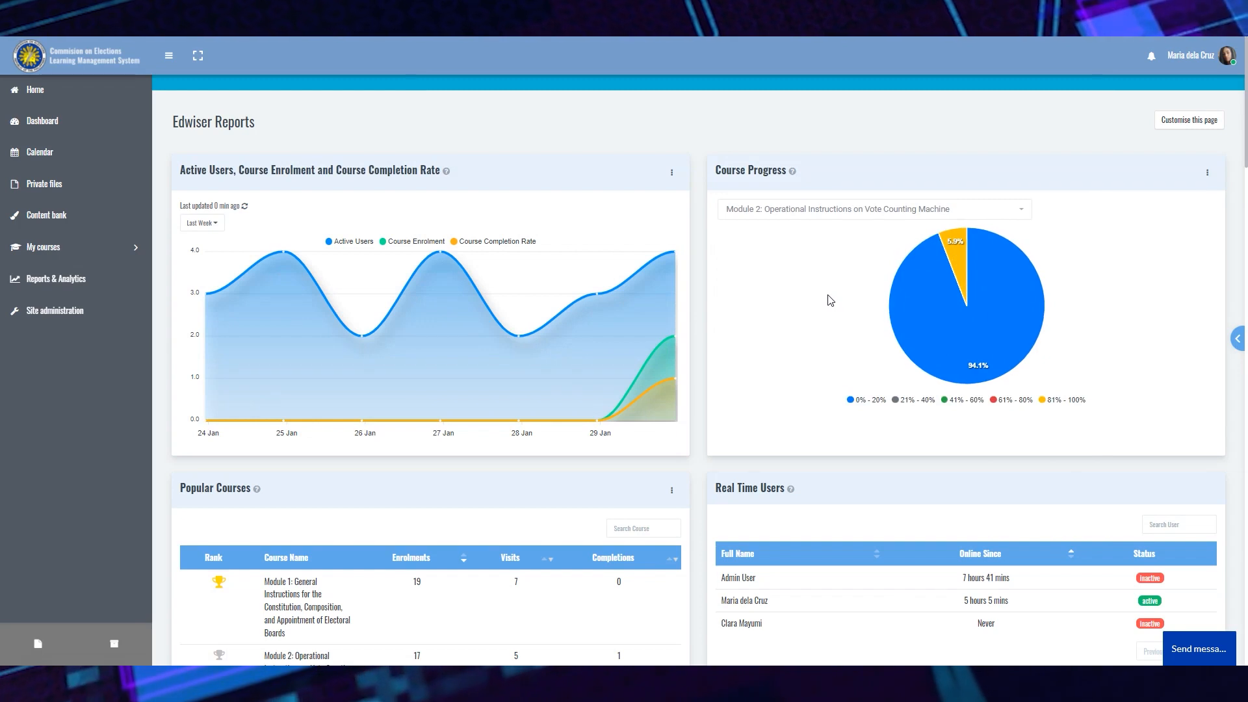
{"action": "scroll", "scroll_direction": "down", "scroll_amount": 3}
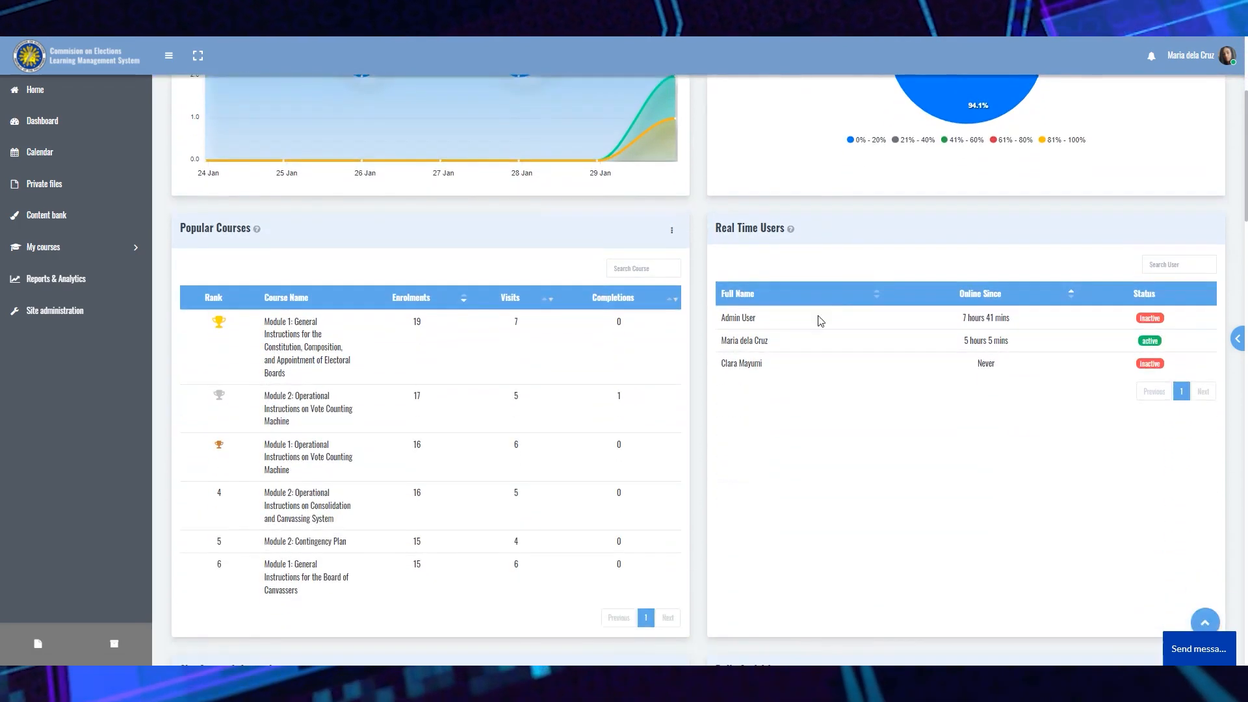
{"action": "scroll", "scroll_direction": "down", "scroll_amount": 3}
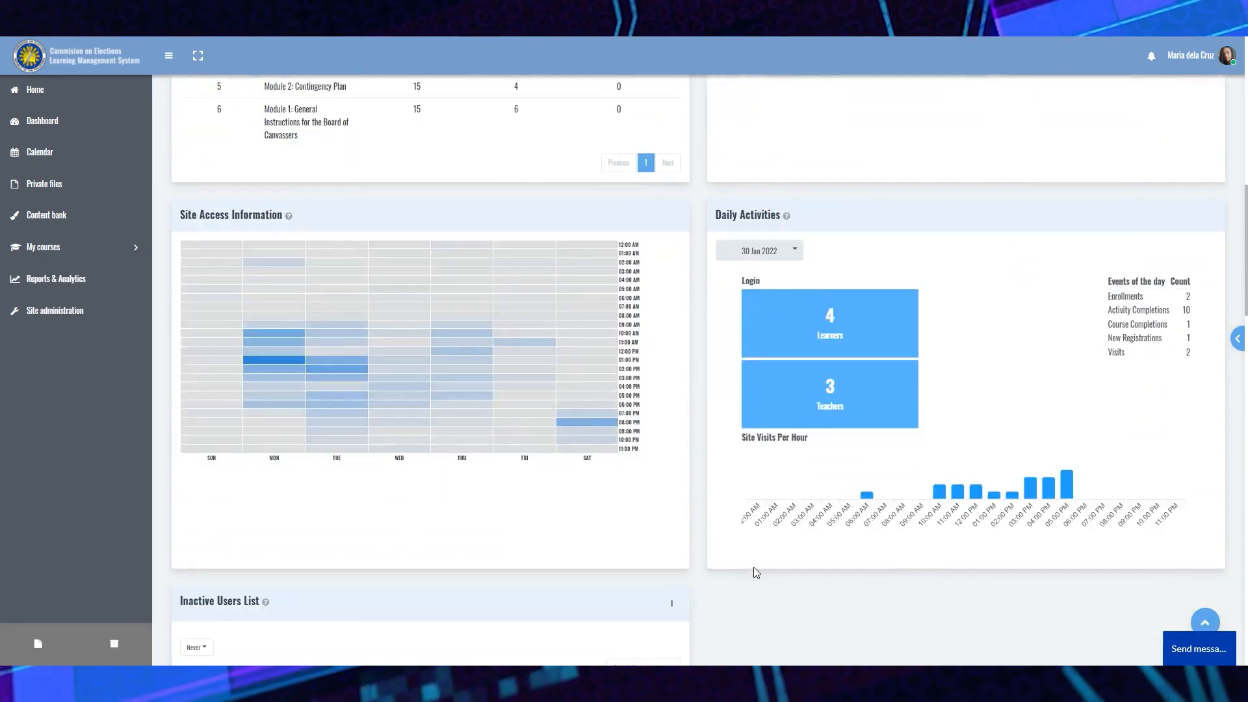
{"action": "scroll", "scroll_direction": "down", "scroll_amount": 3}
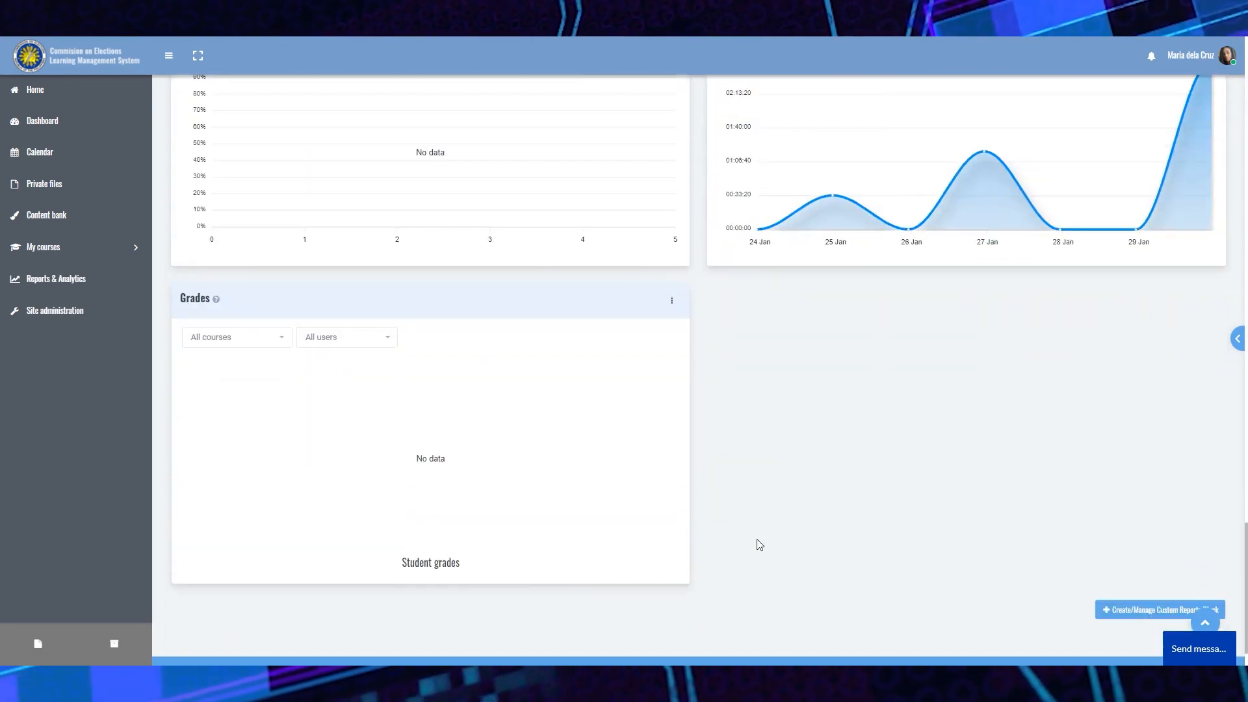
{"action": "left_click", "coordinate": [41, 119]}
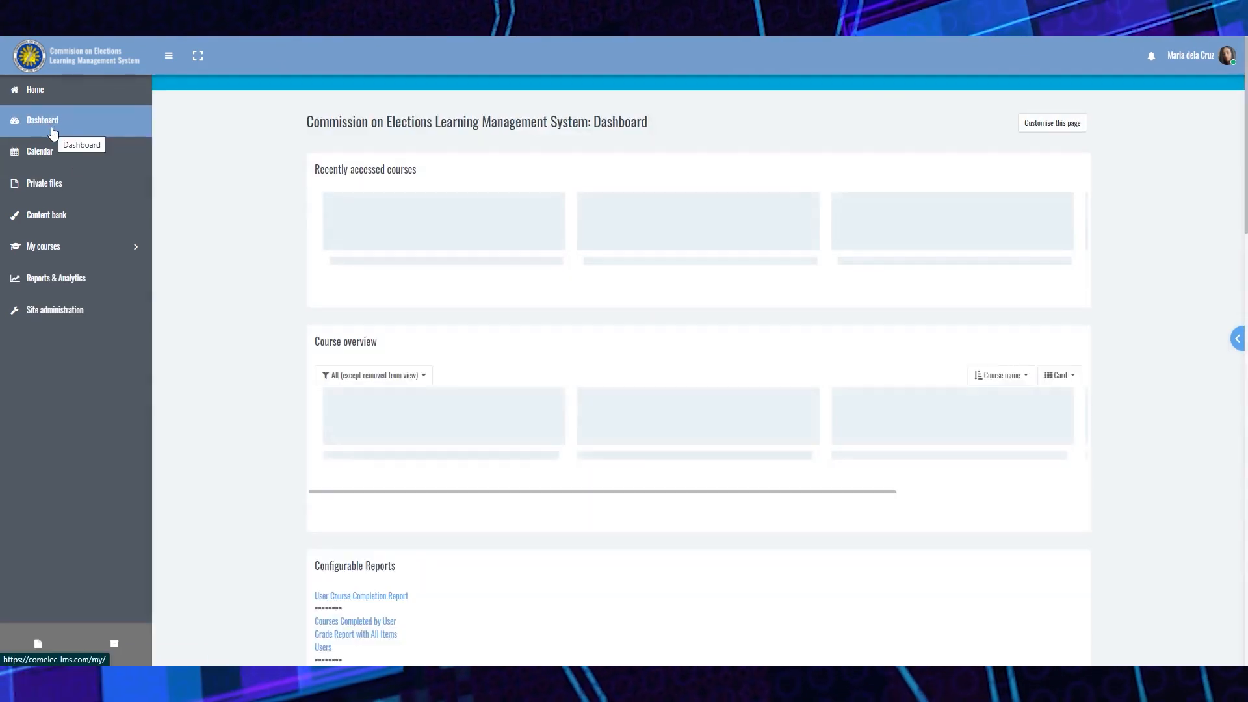
{"action": "left_click", "coordinate": [361, 595]}
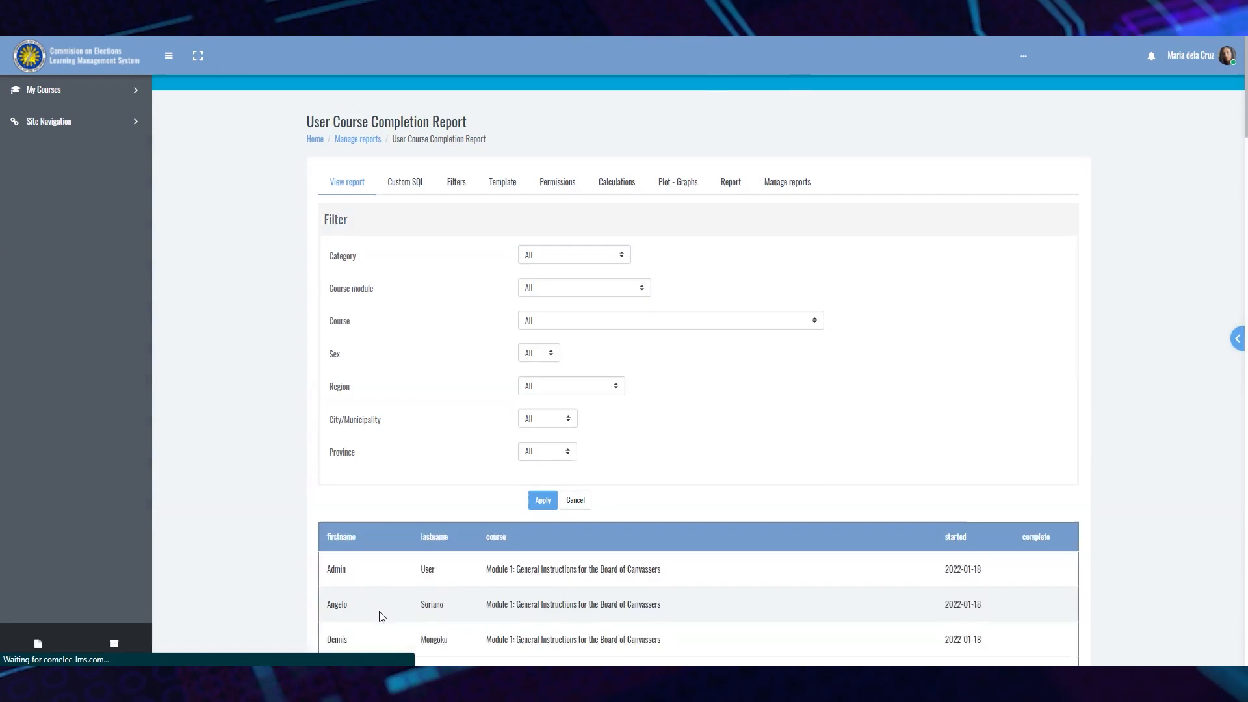
{"action": "left_click", "coordinate": [669, 320]}
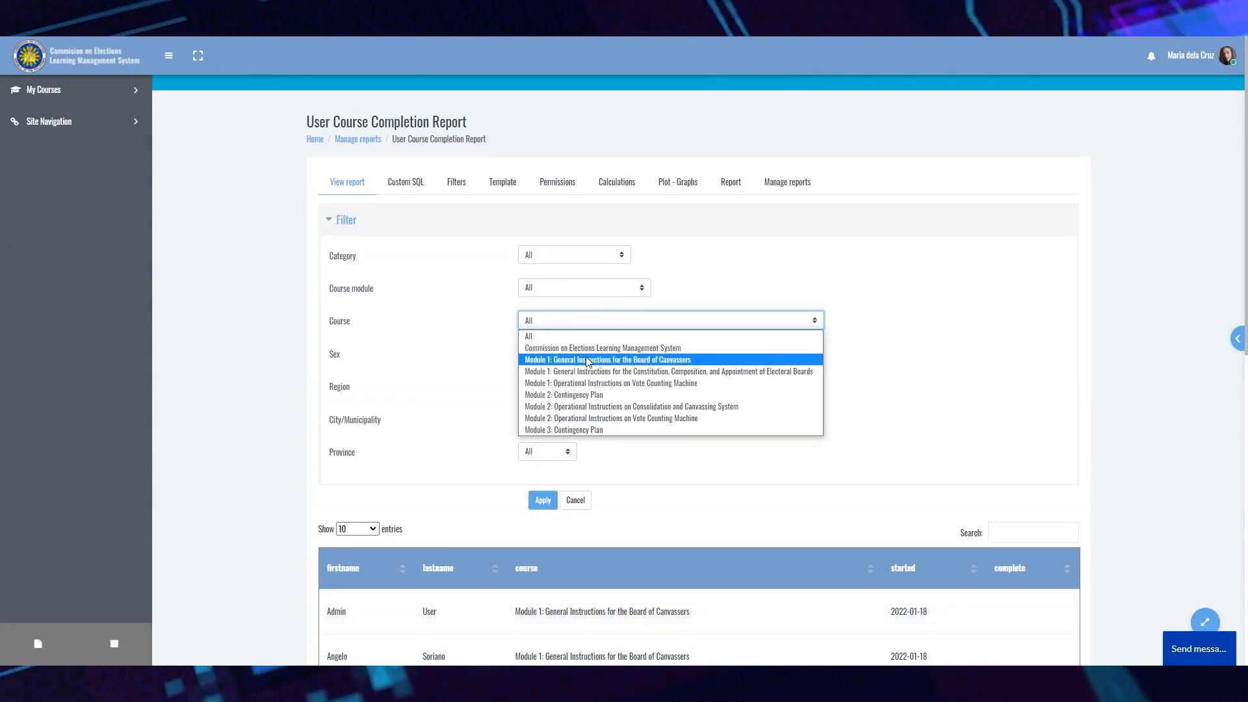
{"action": "left_click", "coordinate": [607, 359]}
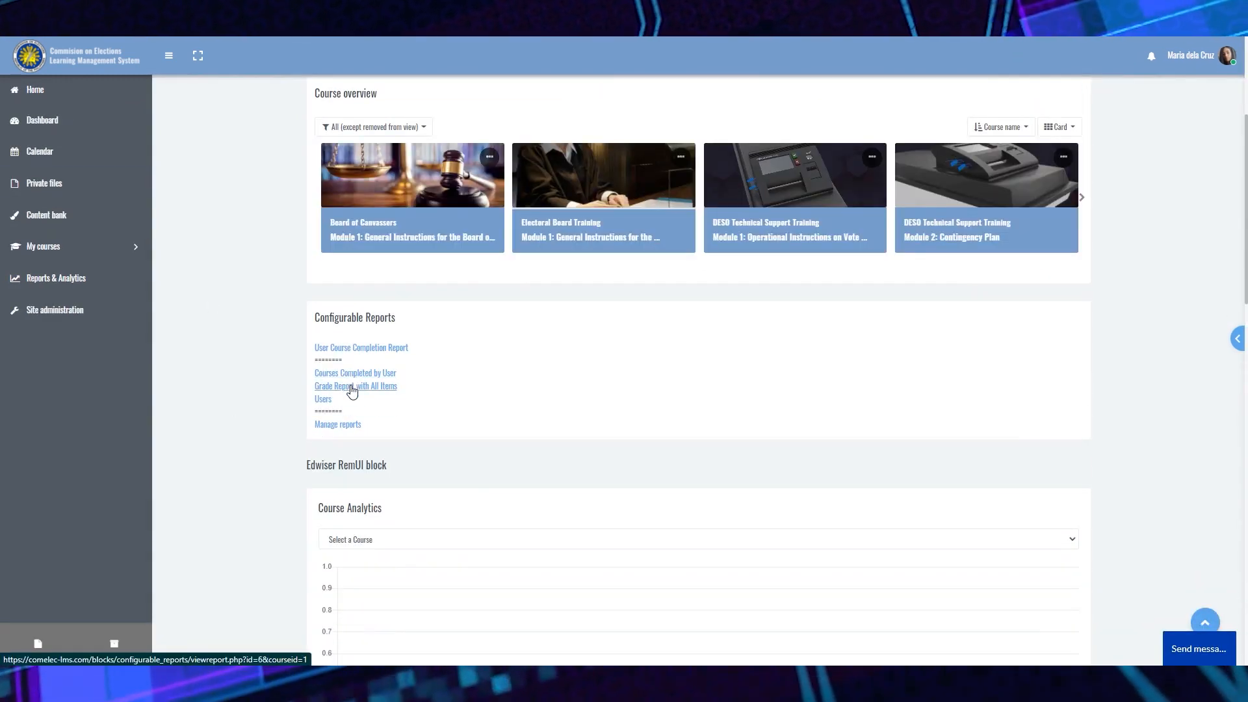
Step: Filter the Users report to fully vaccinated Electoral Board learners and download it as XLS
{"action": "left_click", "coordinate": [324, 398]}
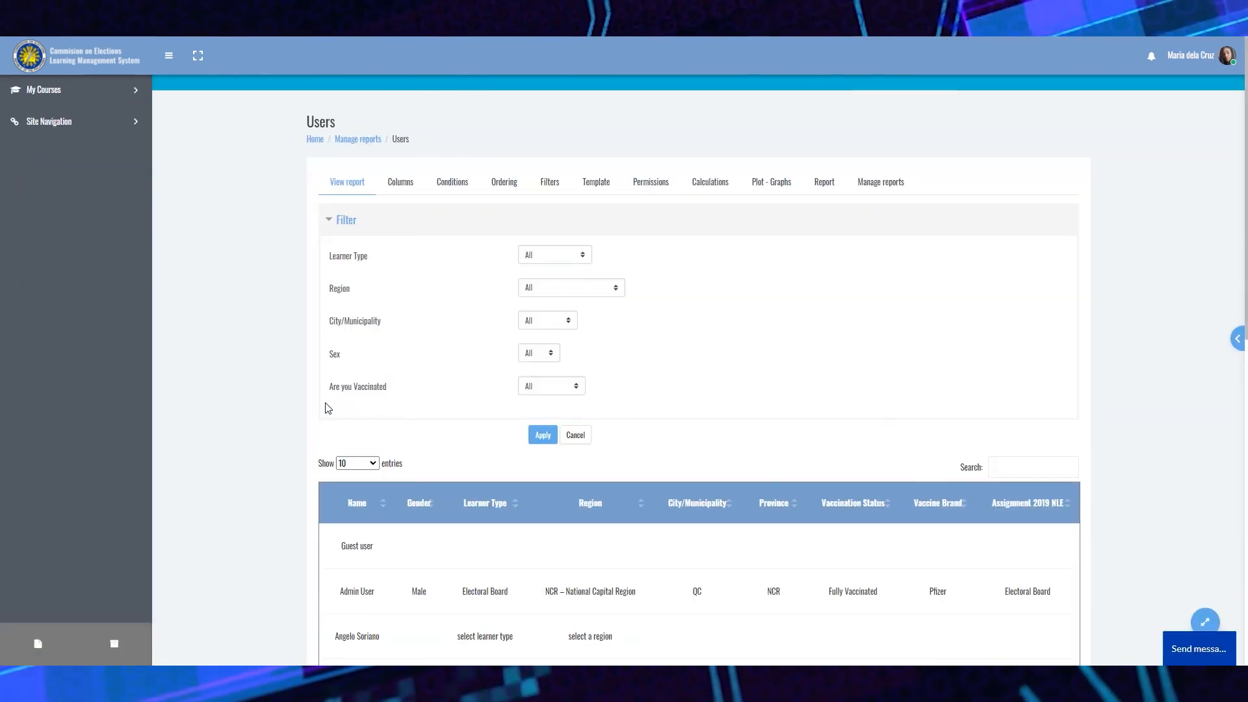
{"action": "left_click", "coordinate": [554, 253]}
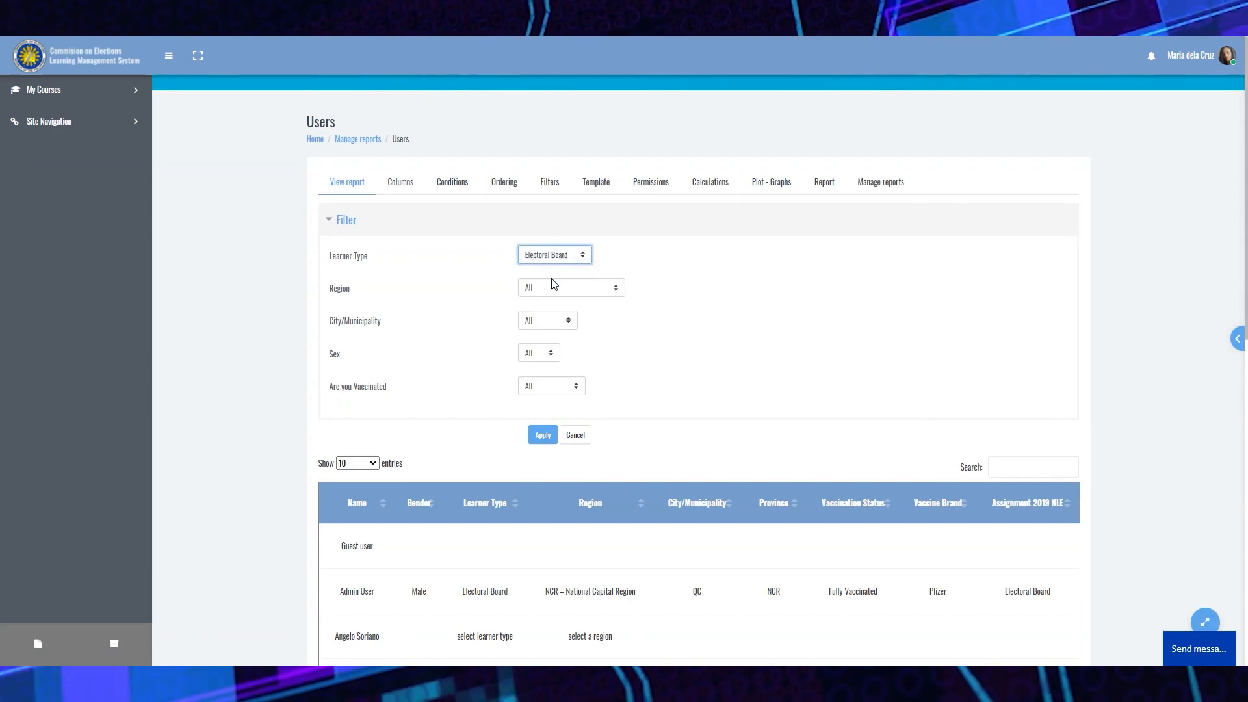
{"action": "left_click", "coordinate": [551, 386]}
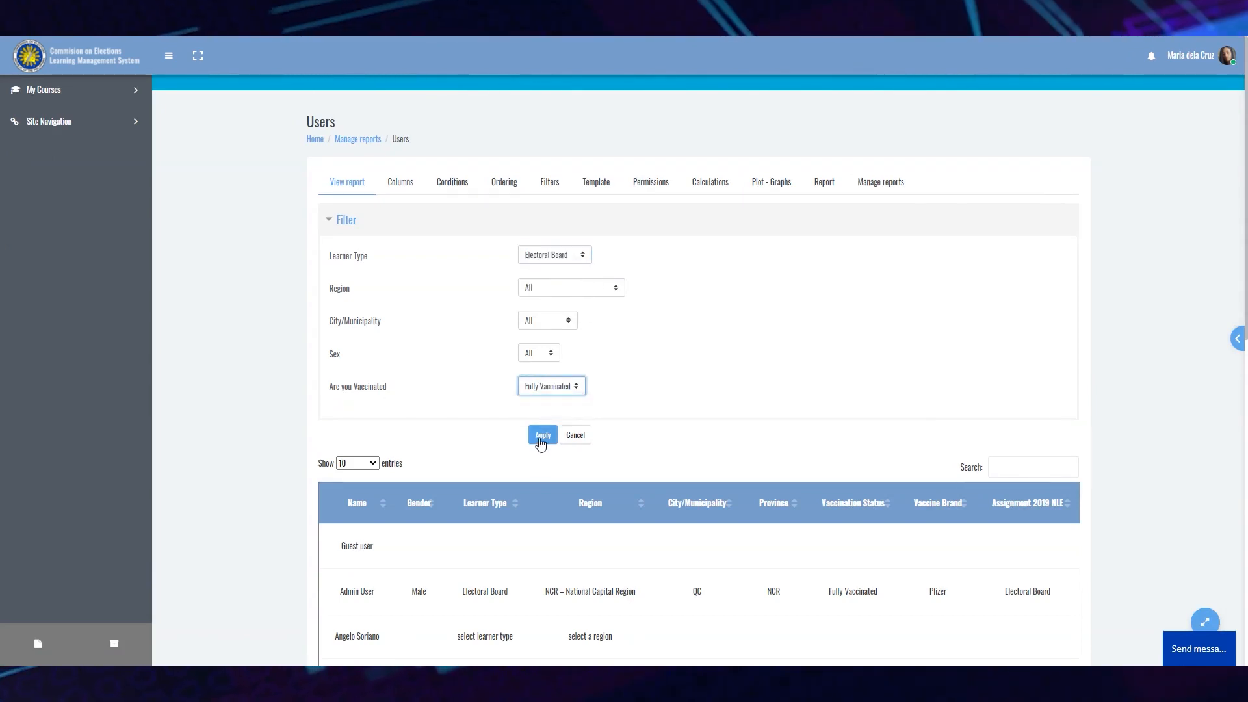
{"action": "left_click", "coordinate": [543, 435]}
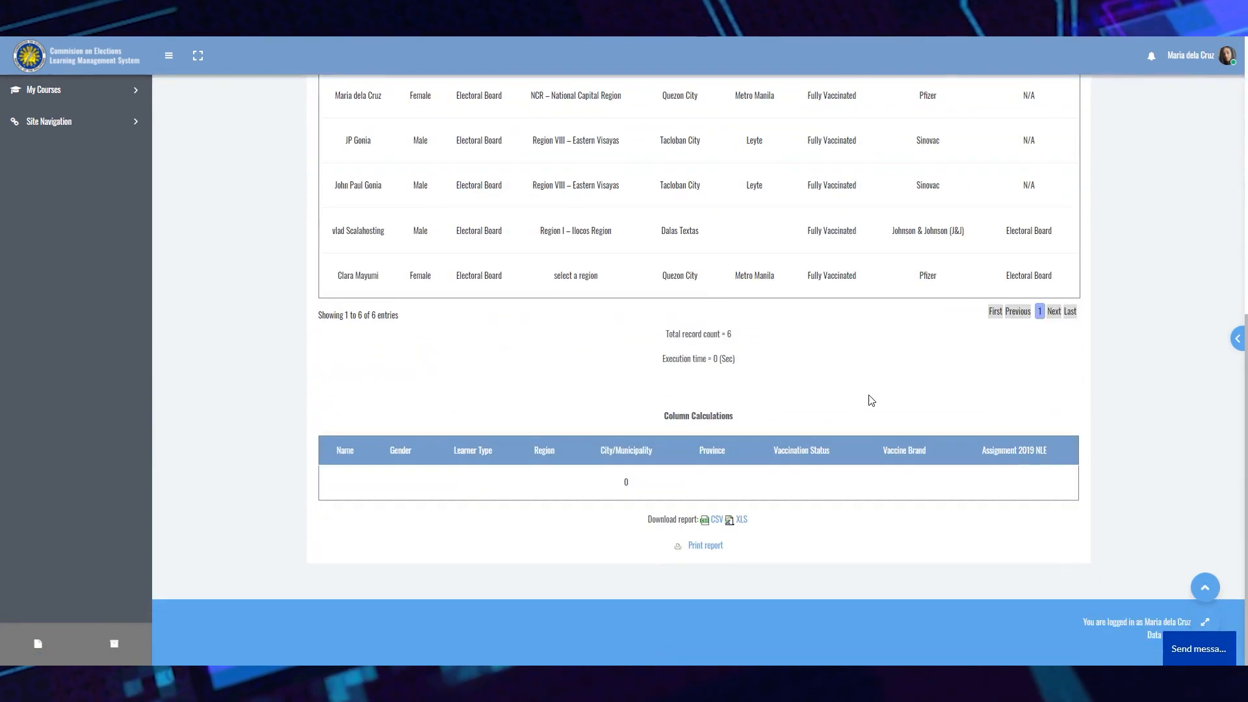
{"action": "mouse_move", "coordinate": [705, 545]}
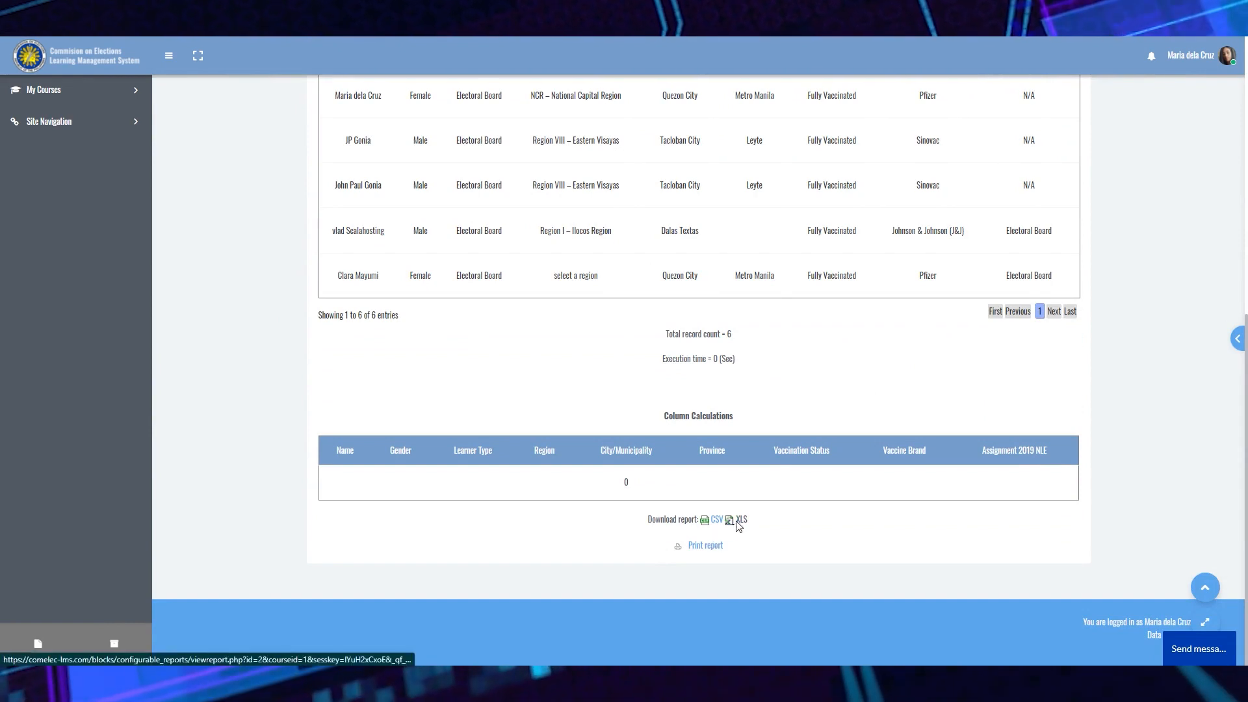
{"action": "left_click", "coordinate": [729, 519]}
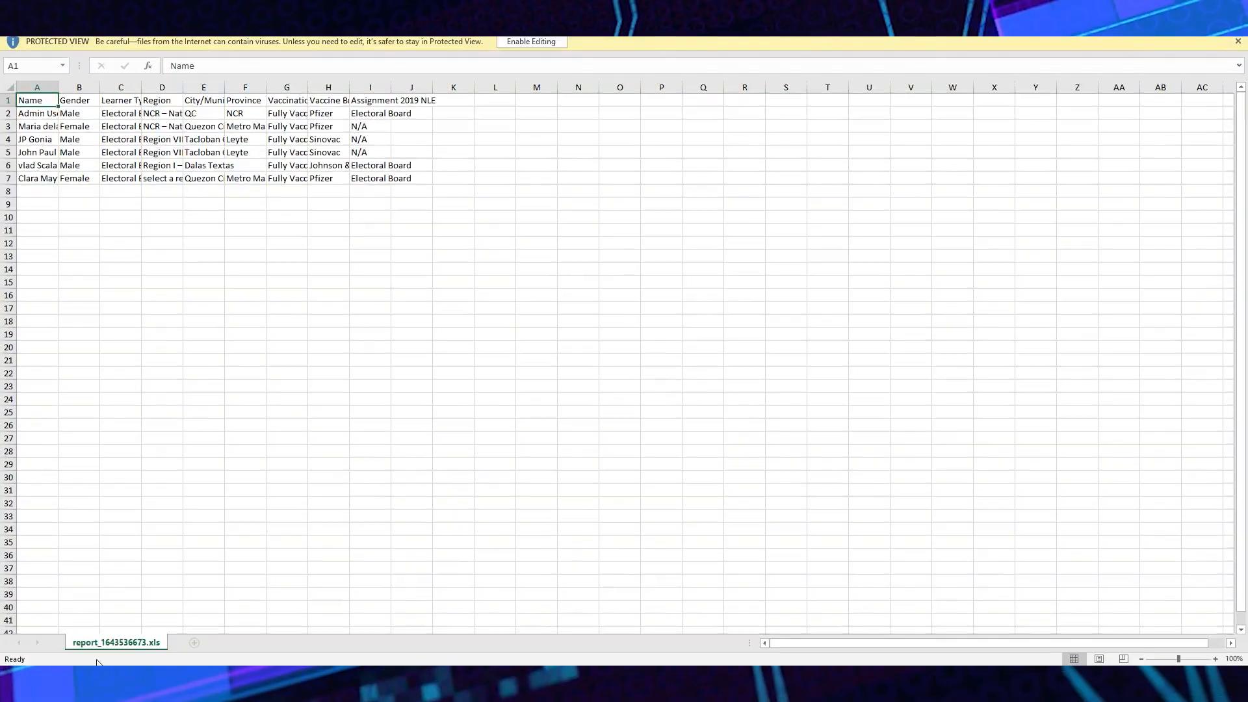